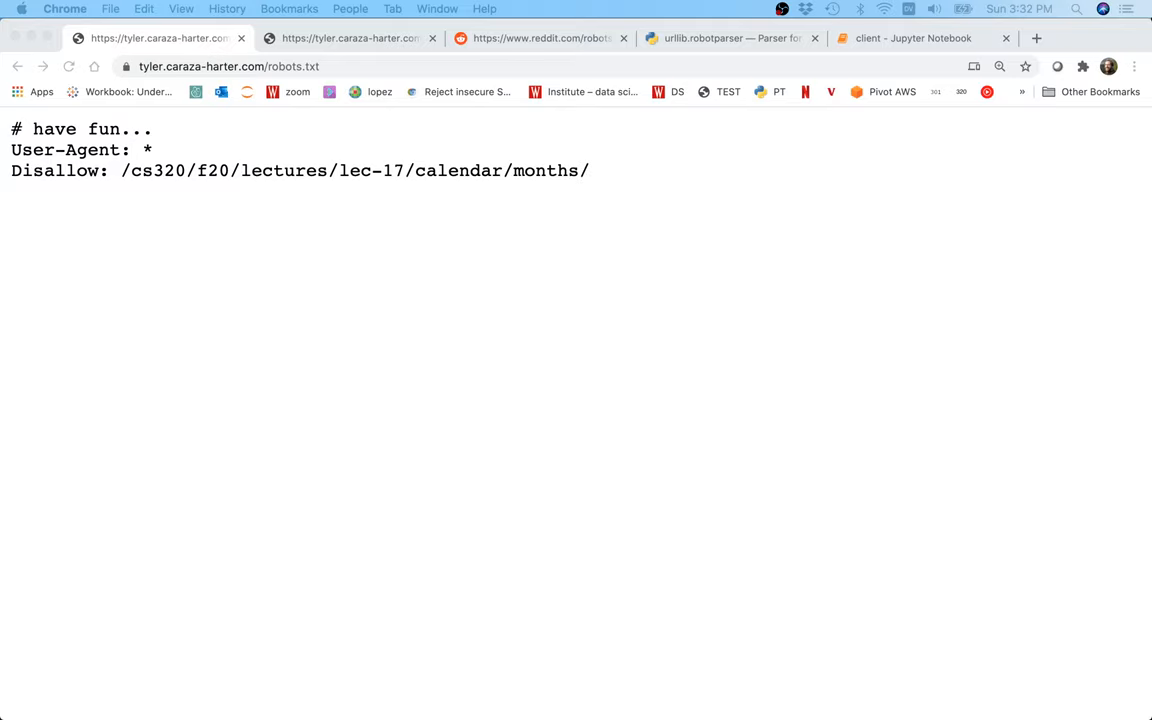
mouse_move(243, 217)
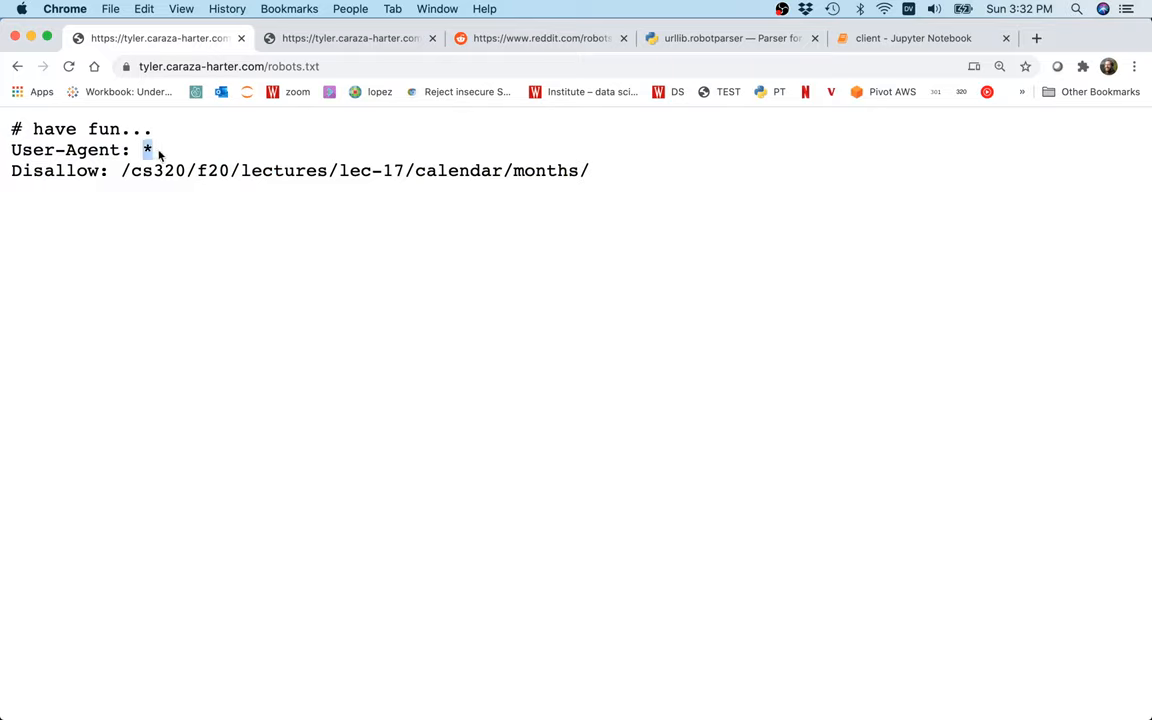
mouse_move(122, 170)
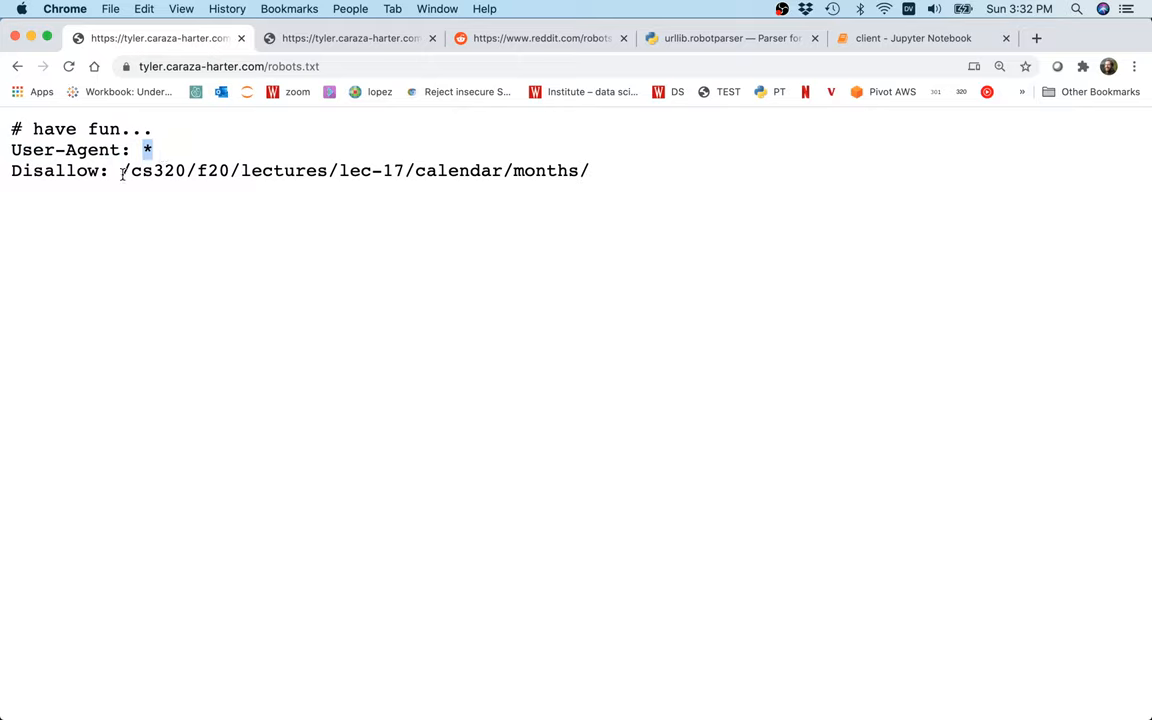
Highlight the disallowed lecture calendar months path in the site's robots.txt.
double_click(350, 170)
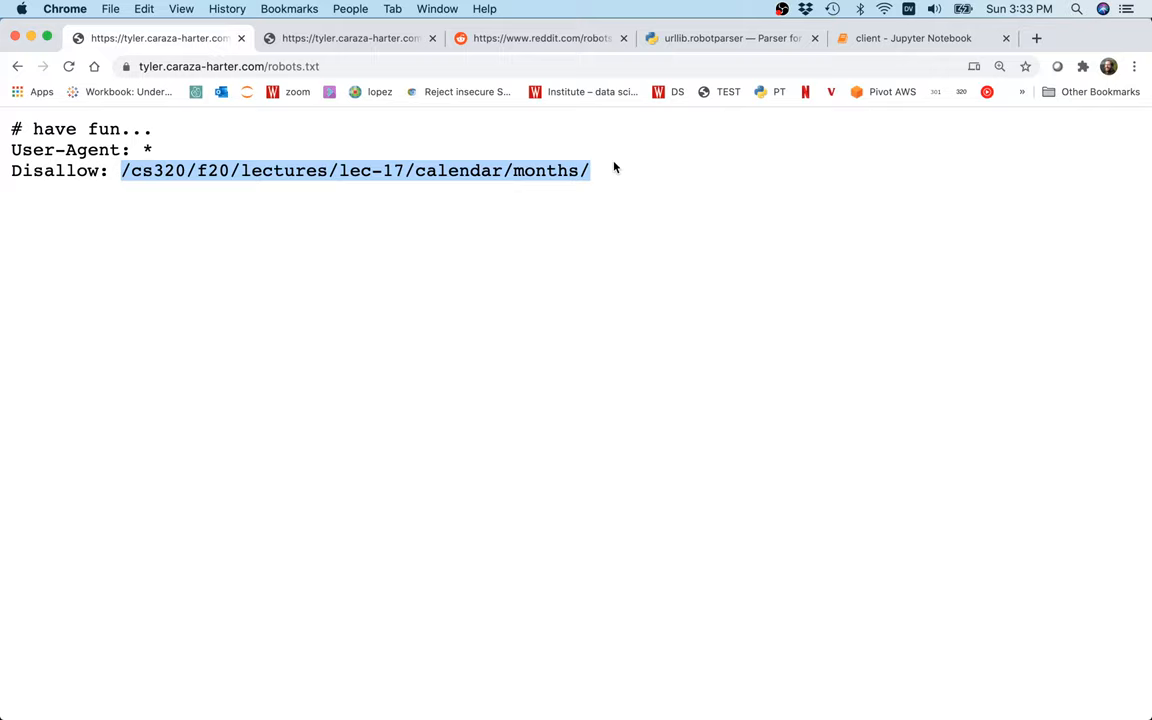
mouse_move(483, 258)
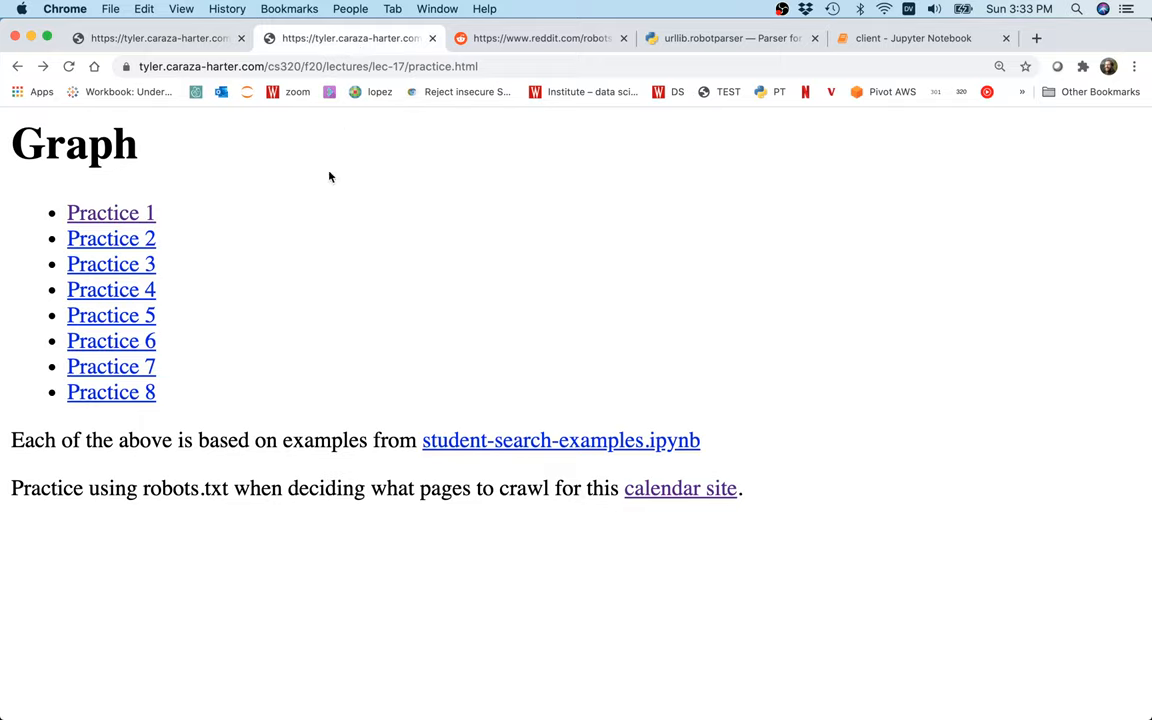
mouse_move(285, 289)
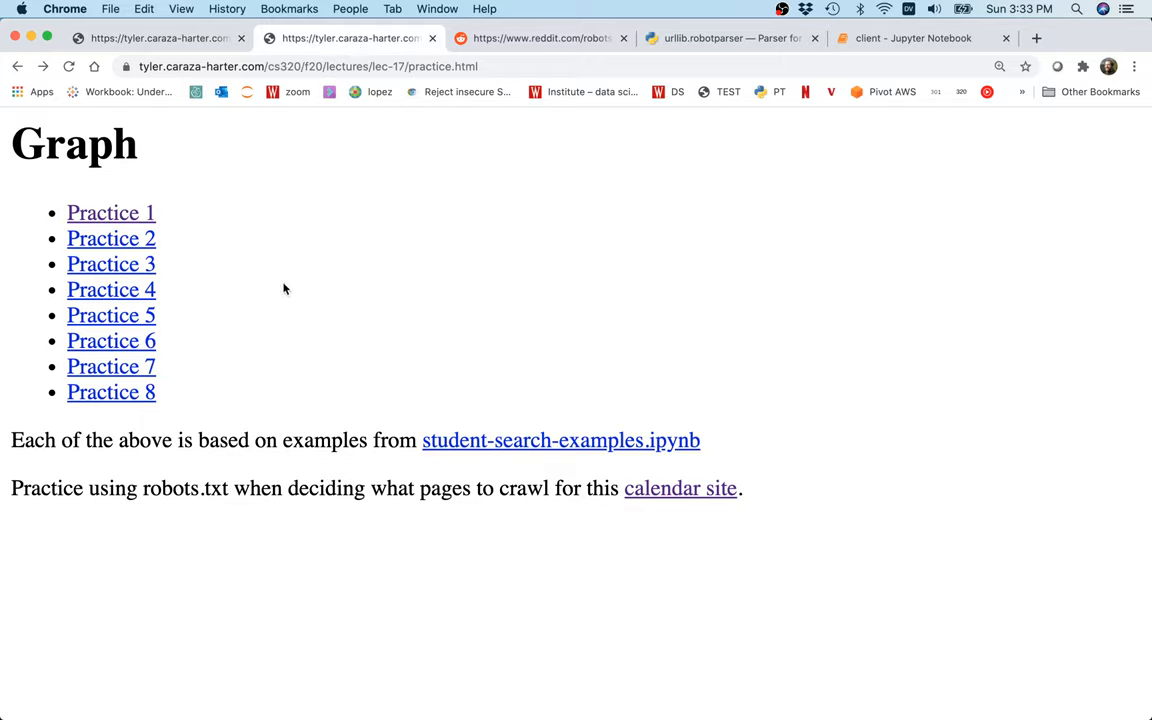
mouse_move(680, 488)
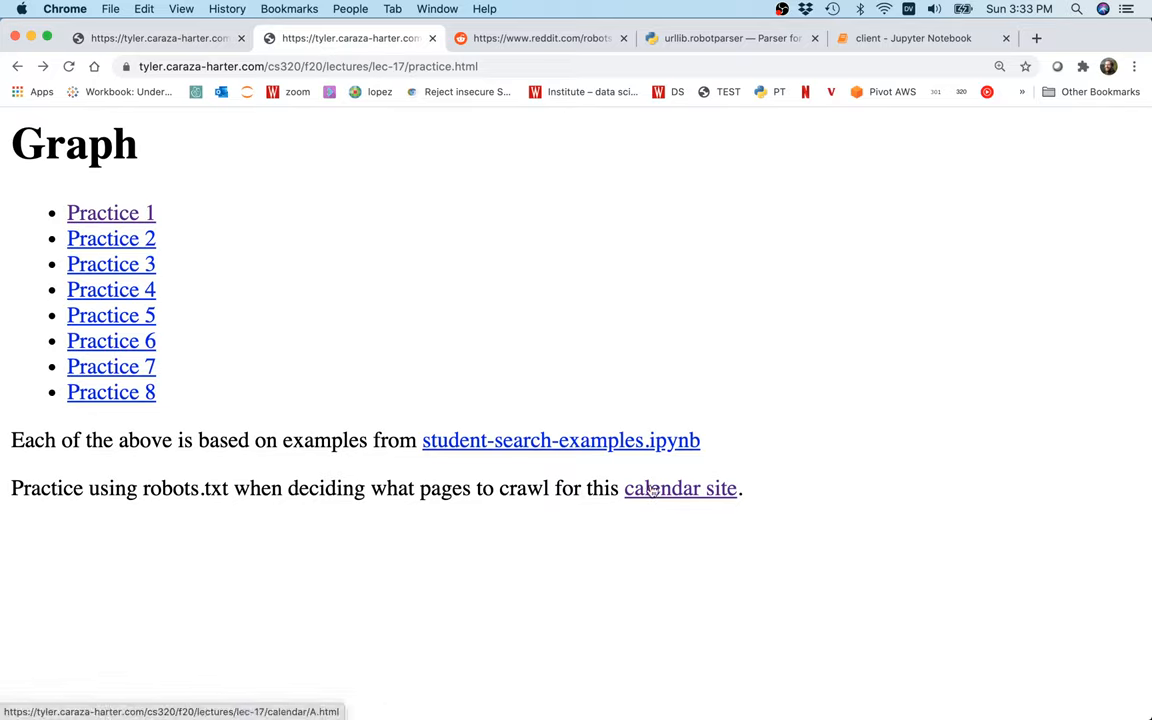
Browse the calendar site from A through B, C, JAN-2020, FEB-2020, MAY-2020 and JUL-2020.
click(680, 488)
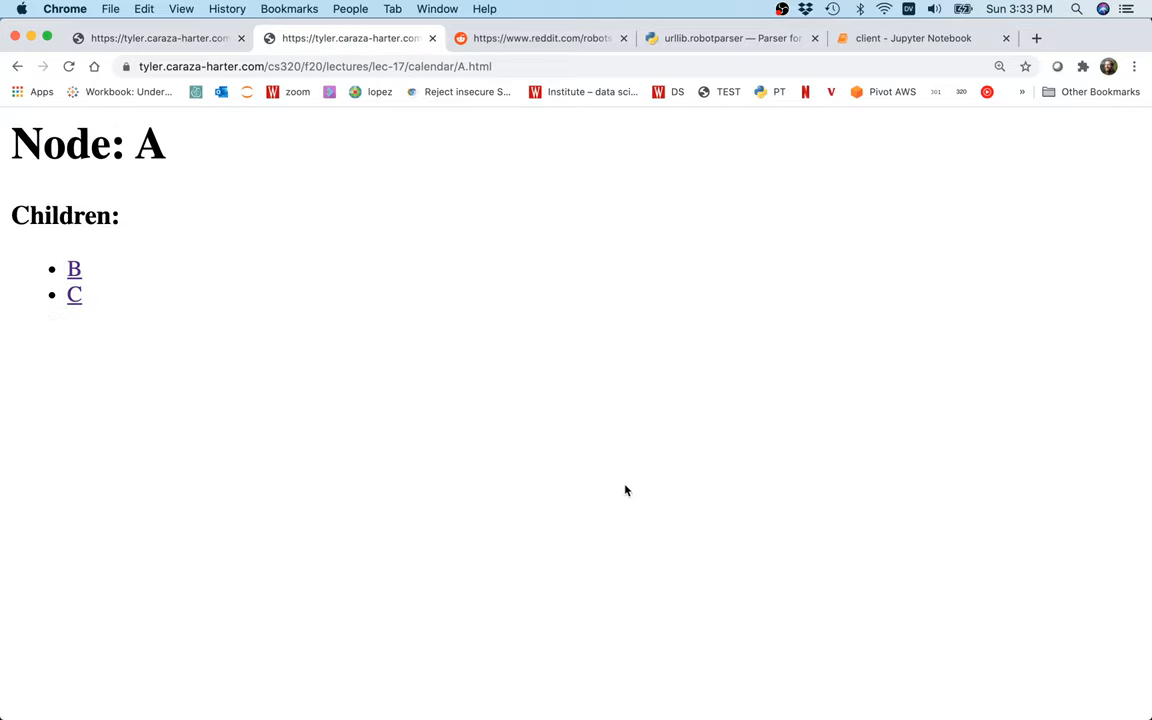
click(74, 269)
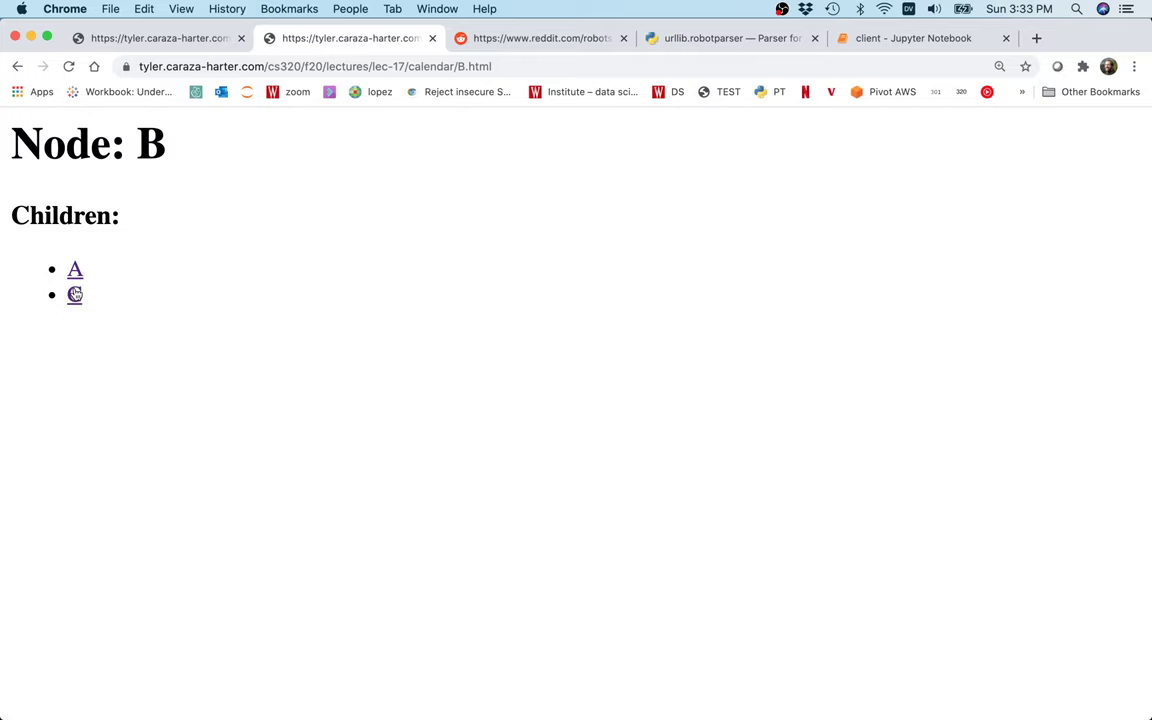
click(74, 294)
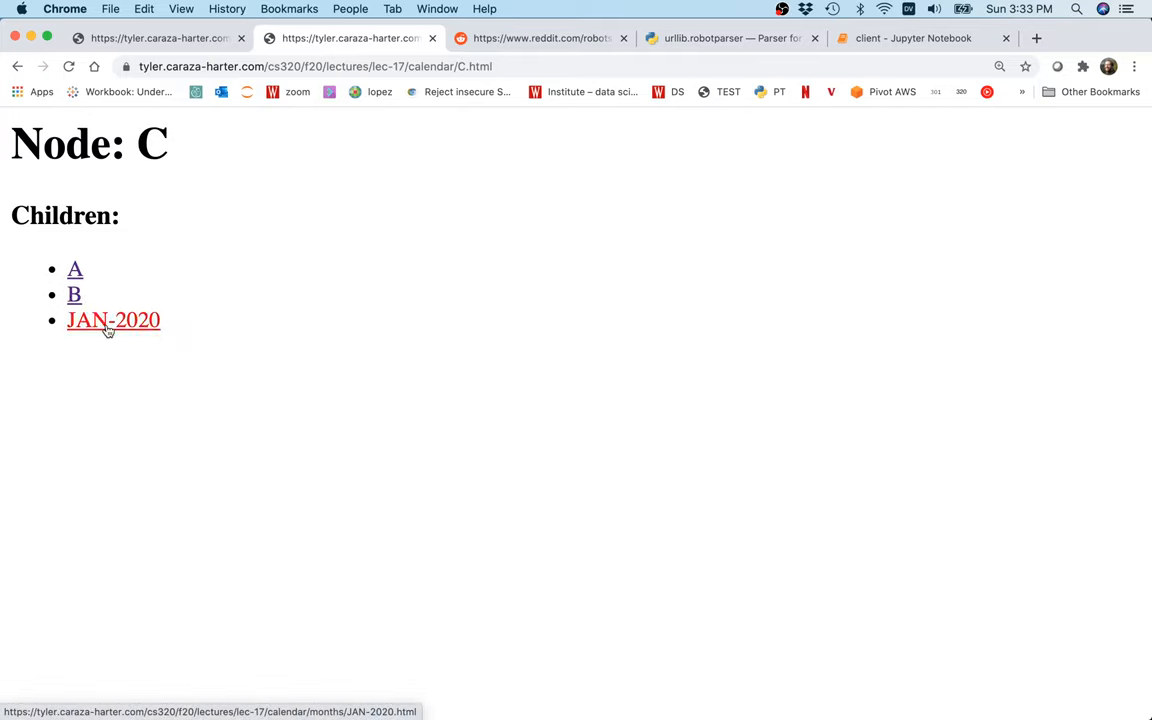
click(113, 320)
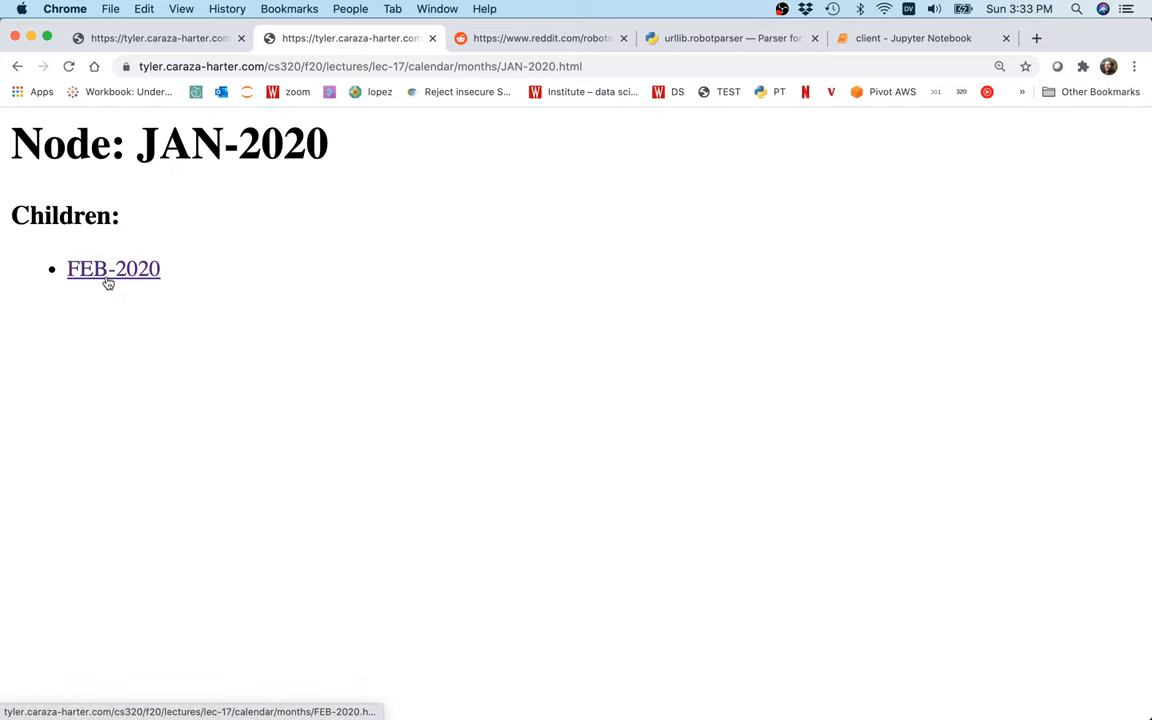
click(113, 268)
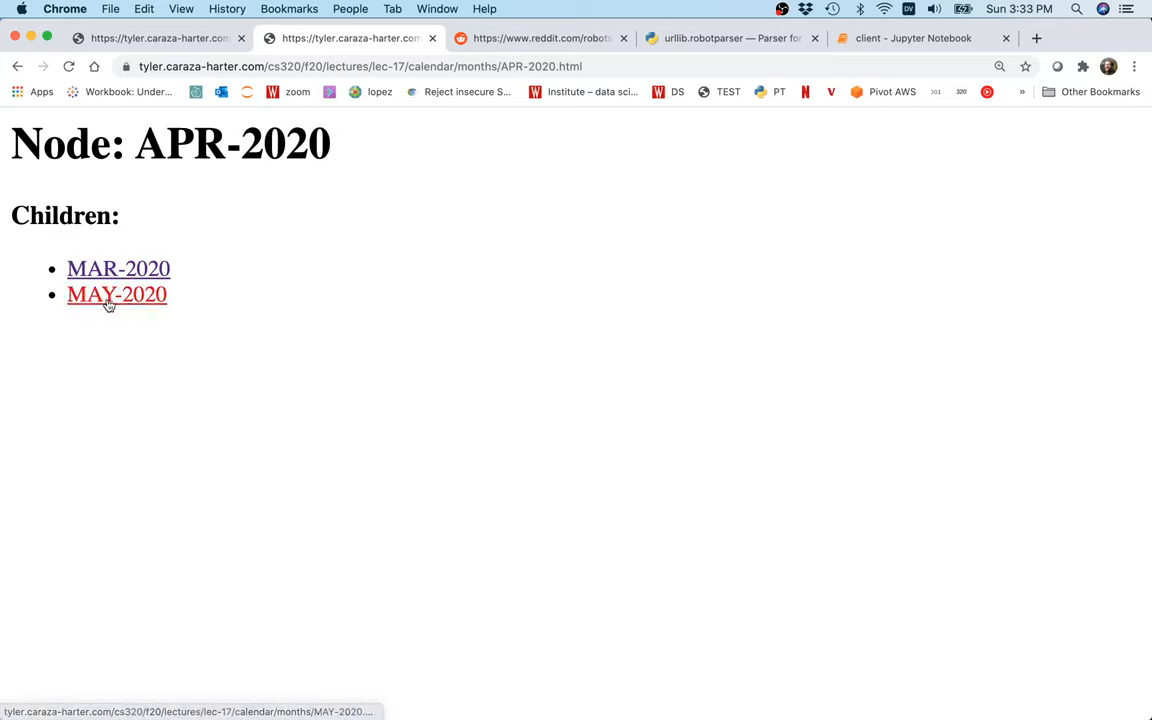
click(117, 294)
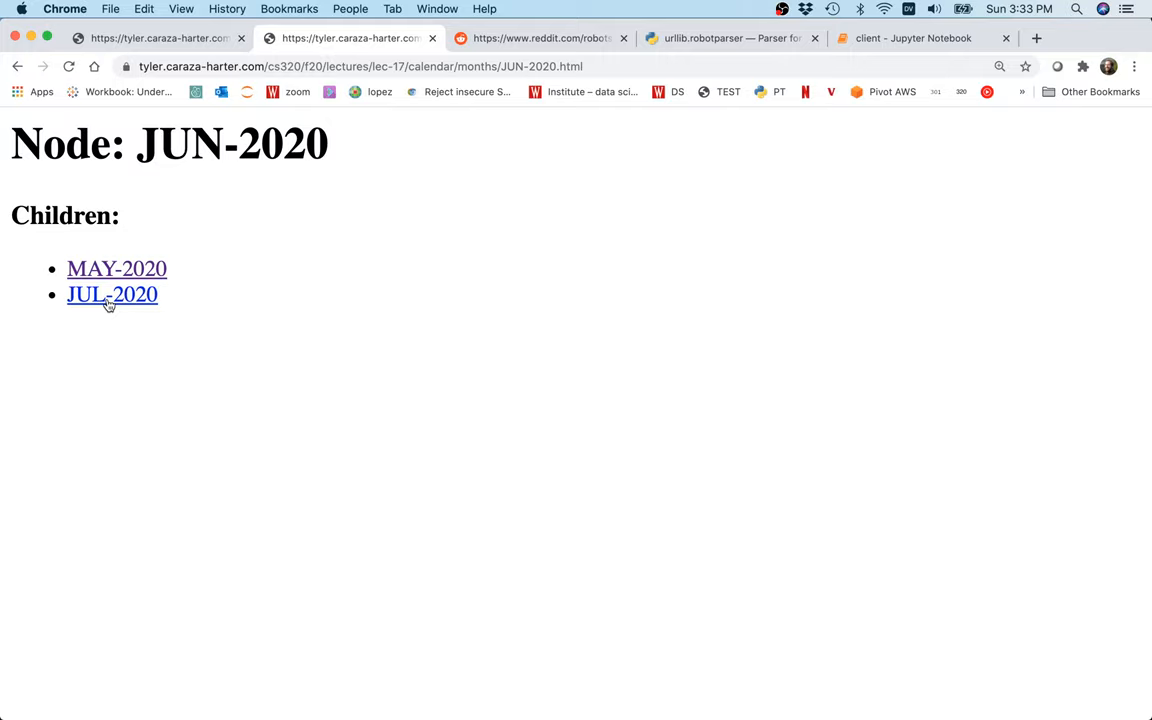
click(111, 294)
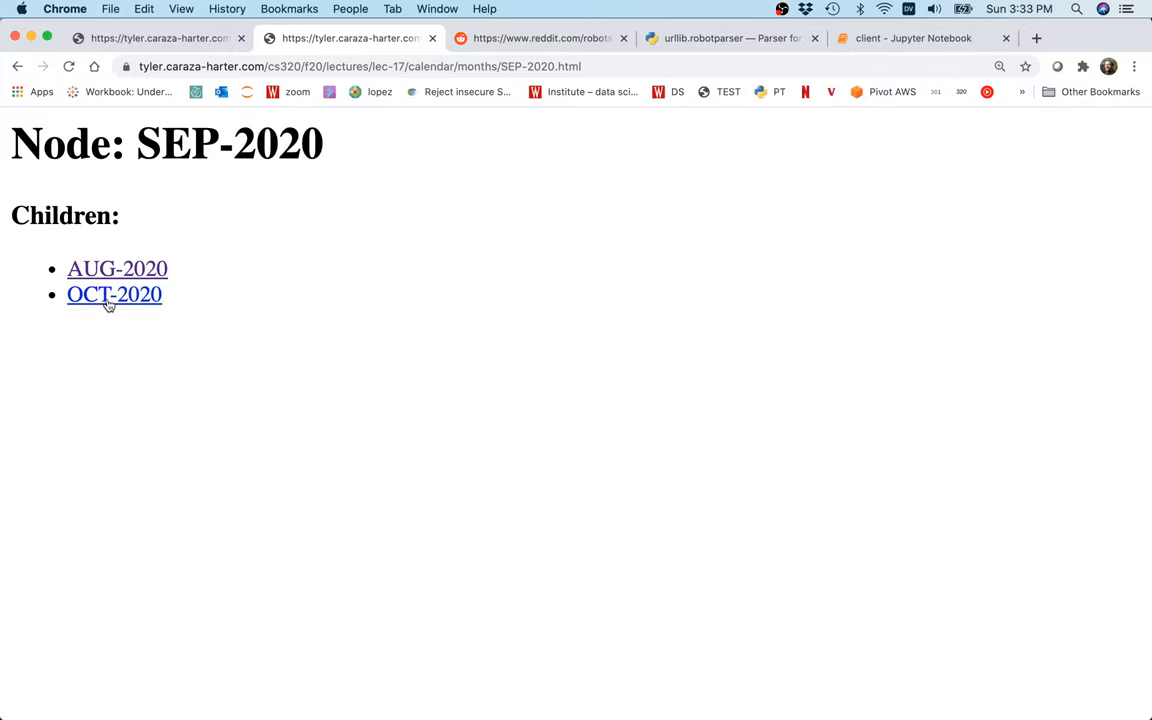
mouse_move(103, 64)
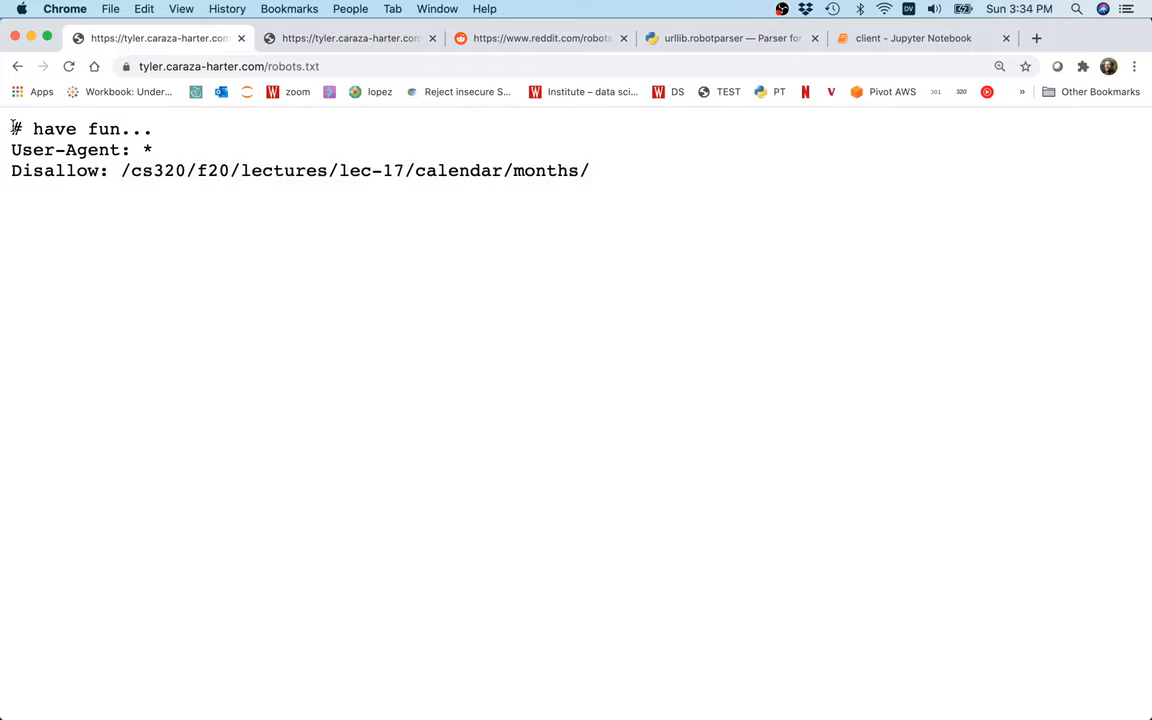
Highlight the User-Agent and Disallow lines, then switch to Reddit's robots.txt.
drag(11, 149, 590, 170)
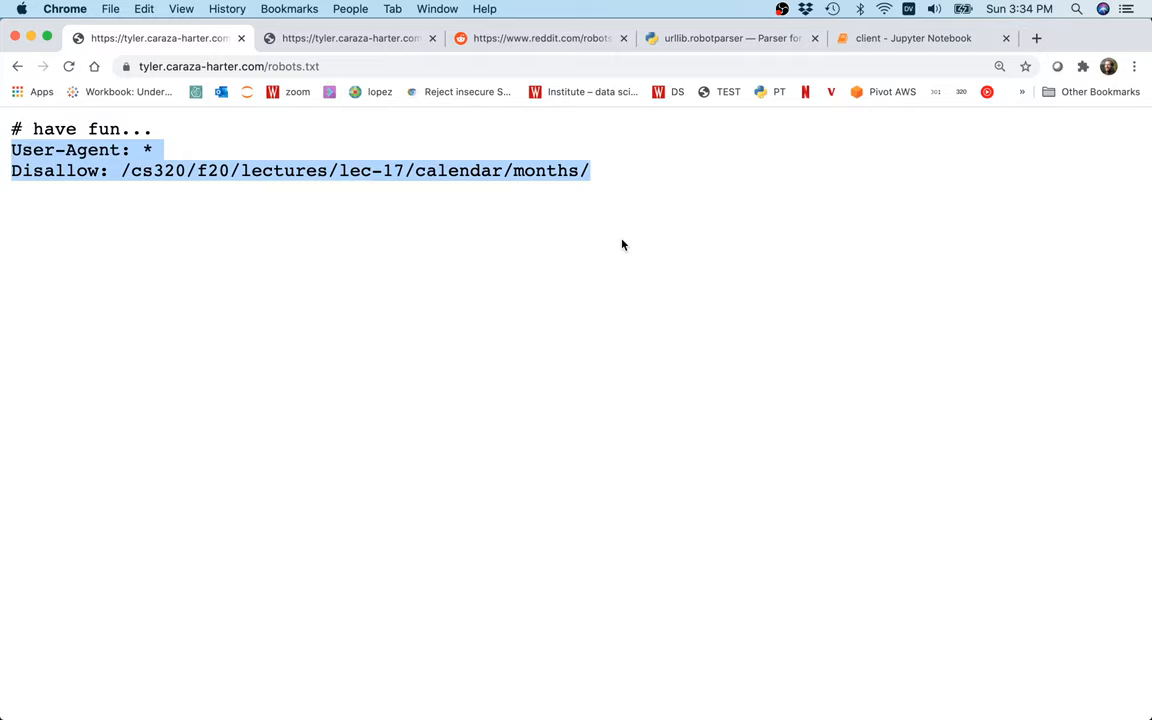
mouse_move(445, 57)
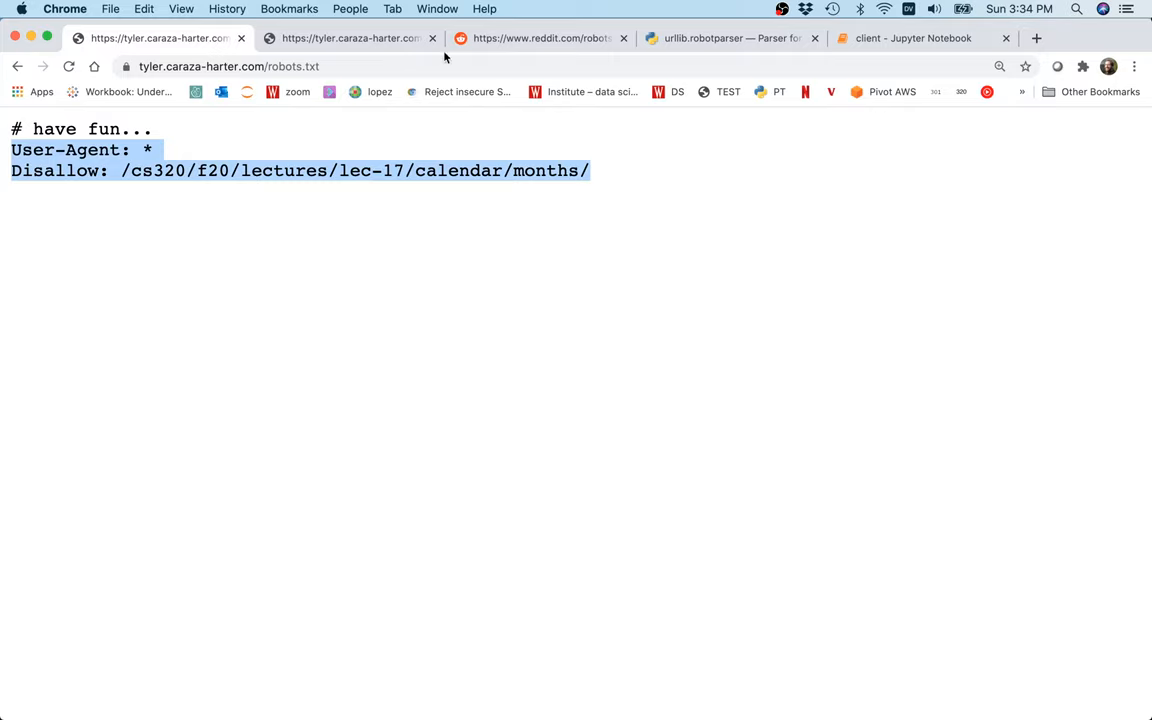
click(540, 38)
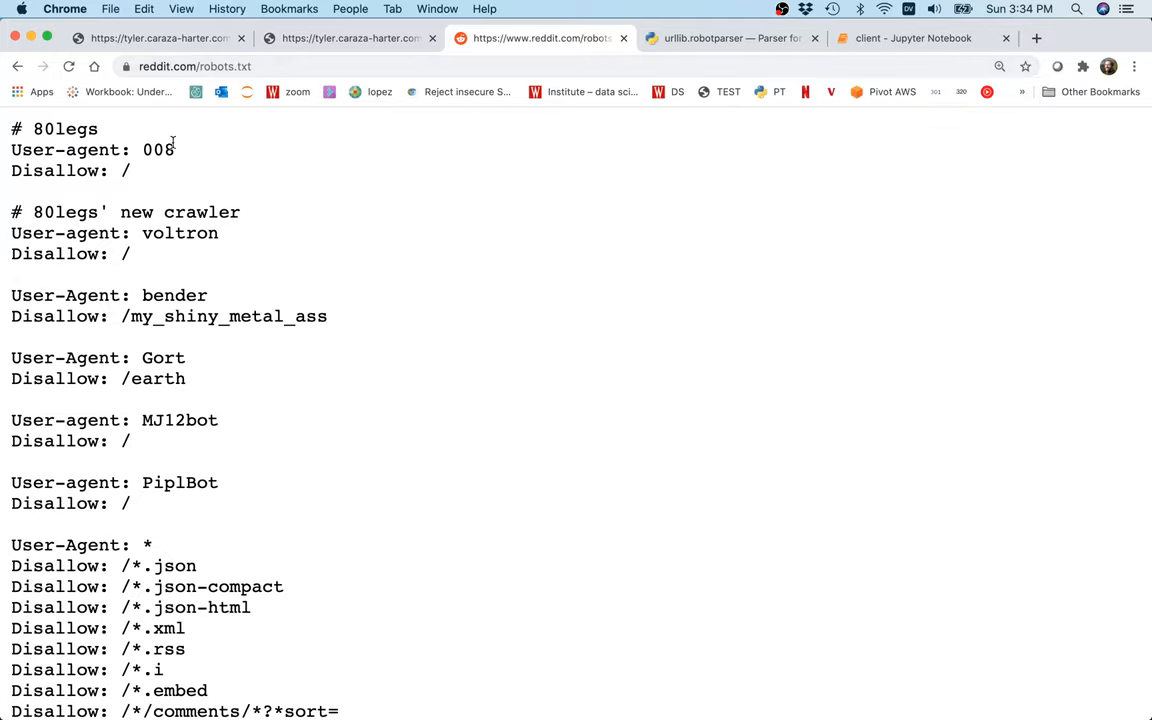
Highlight and review Reddit's rule block for user agent 008.
double_click(158, 149)
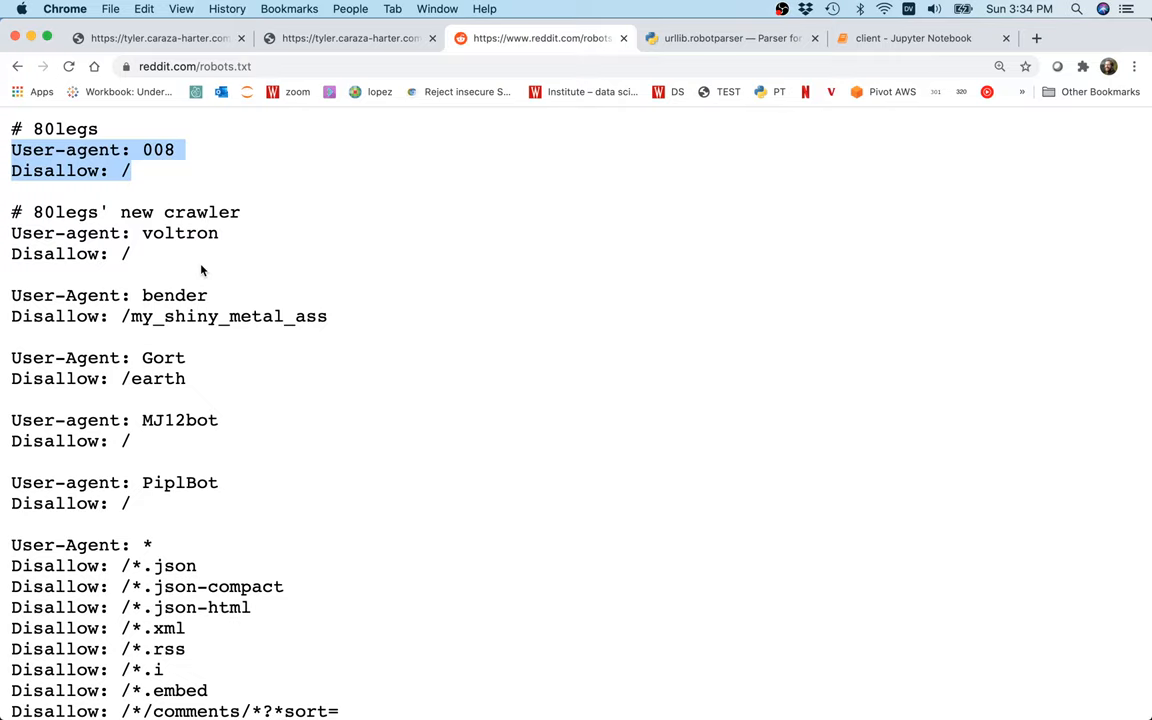
click(528, 228)
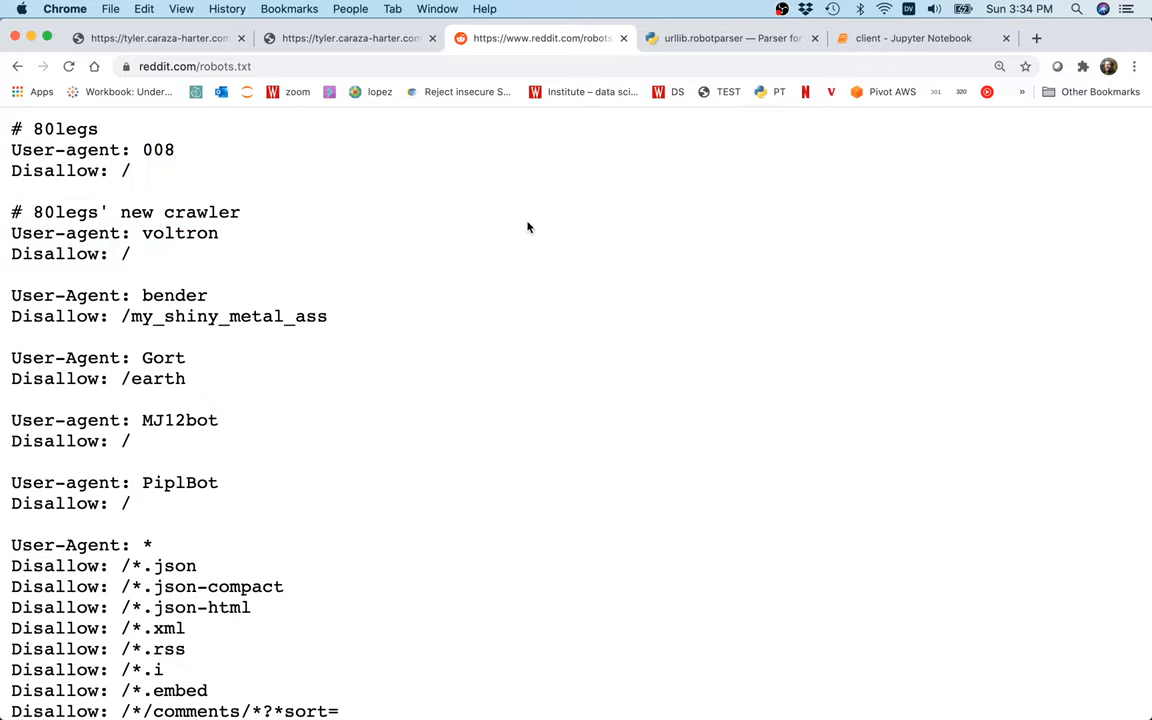
scroll(down, 3)
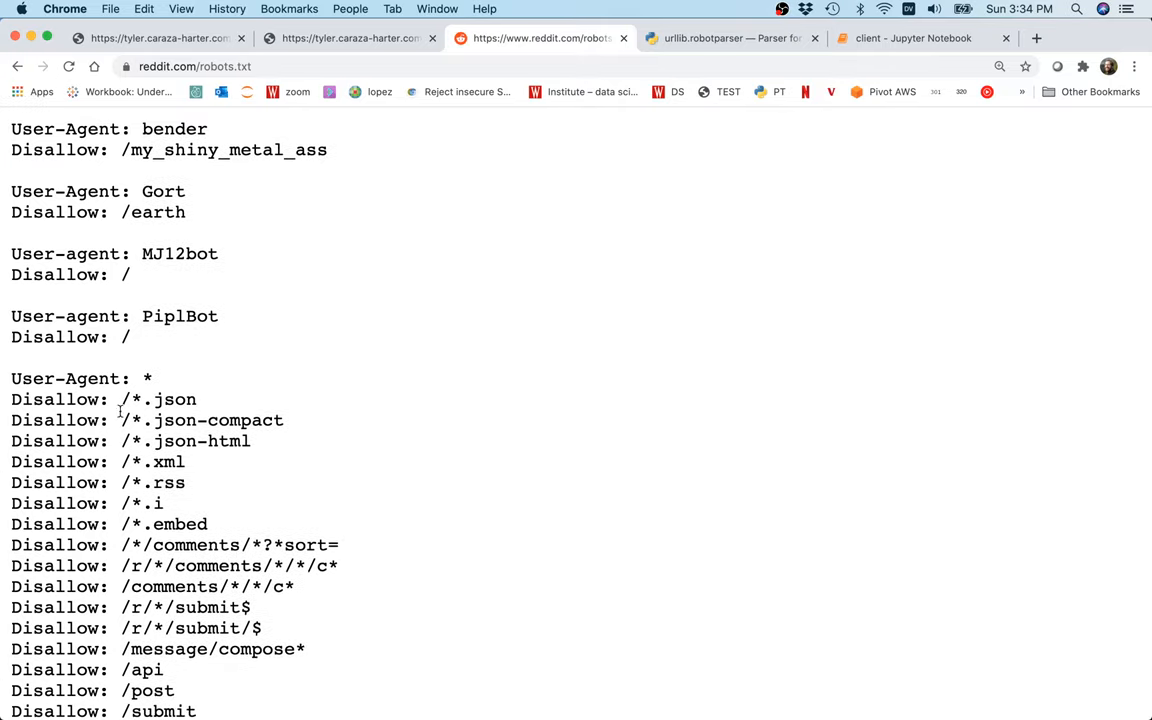
Review Reddit's rules for all user agents, then bring up the urllib.robotparser docs.
drag(11, 378, 185, 482)
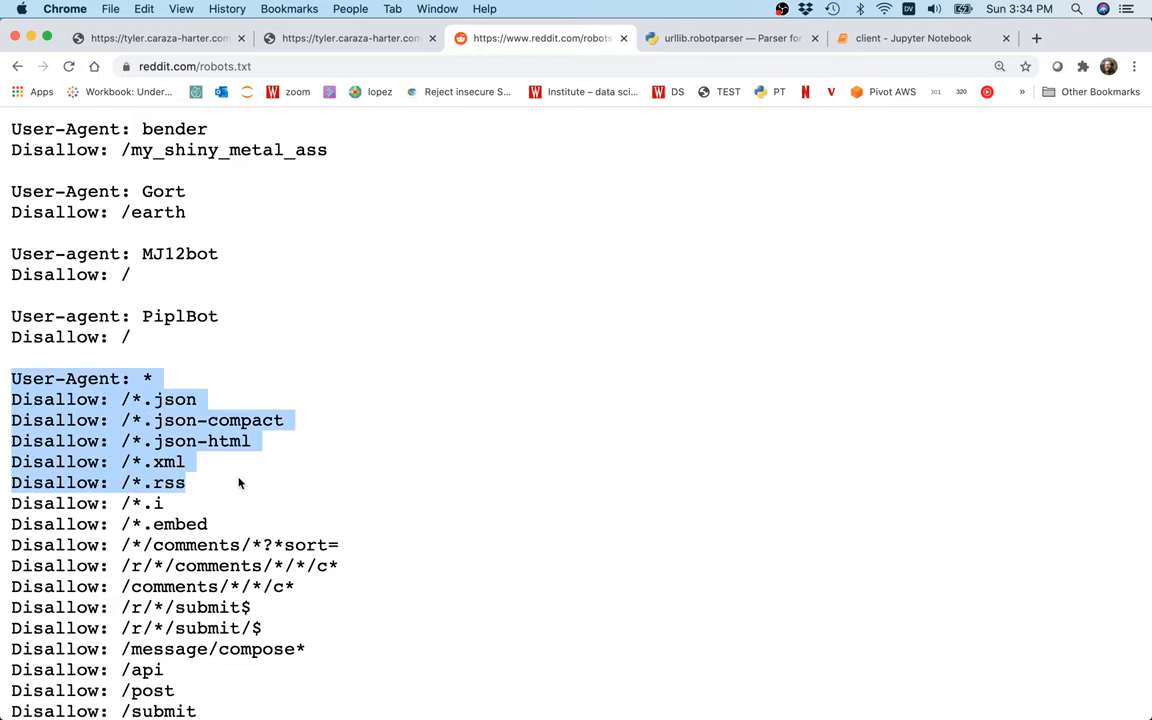
scroll(down, 3)
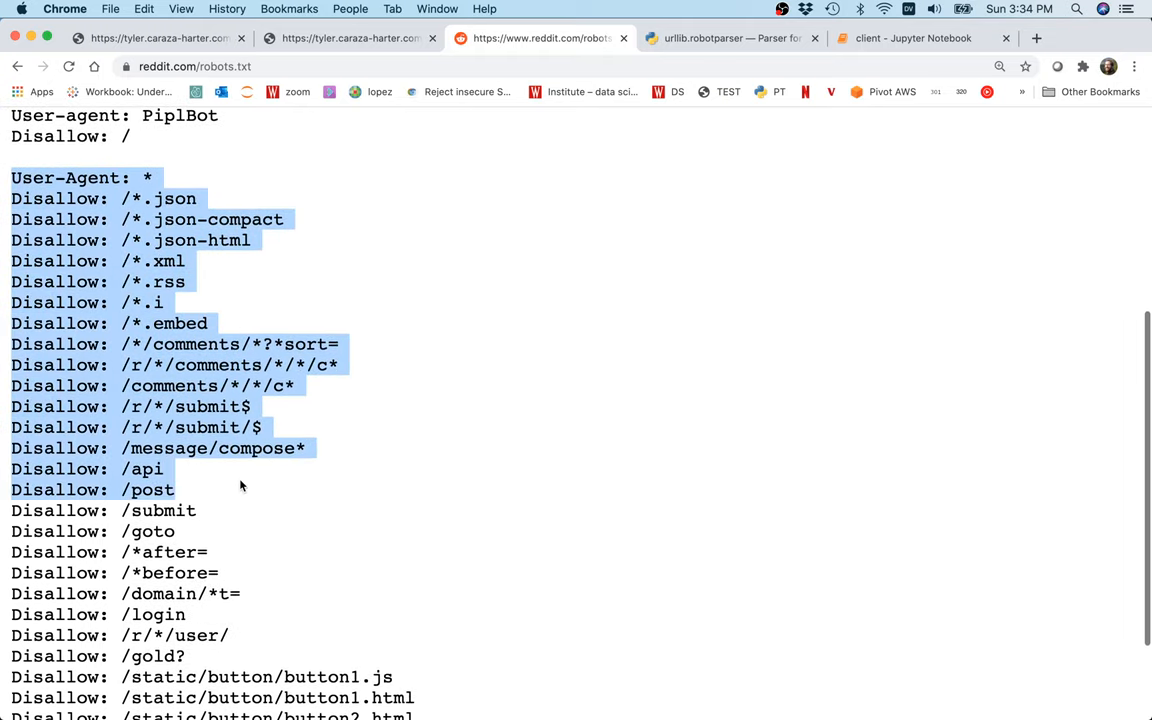
scroll(down, 3)
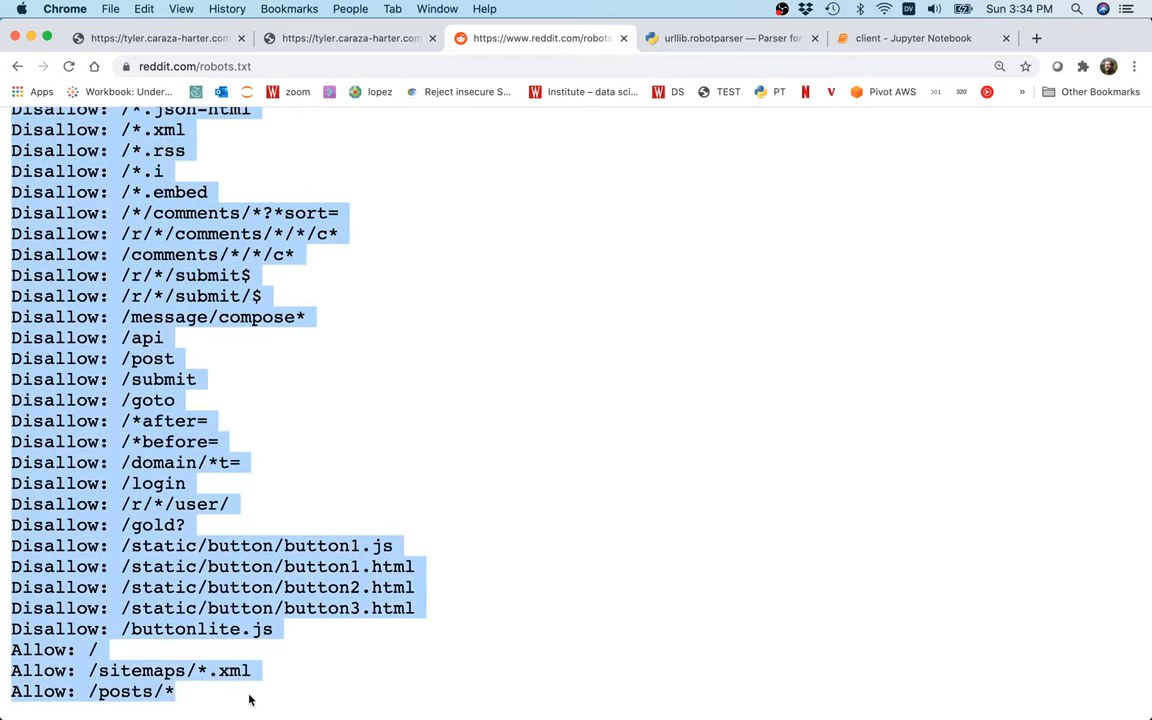
scroll(up, 3)
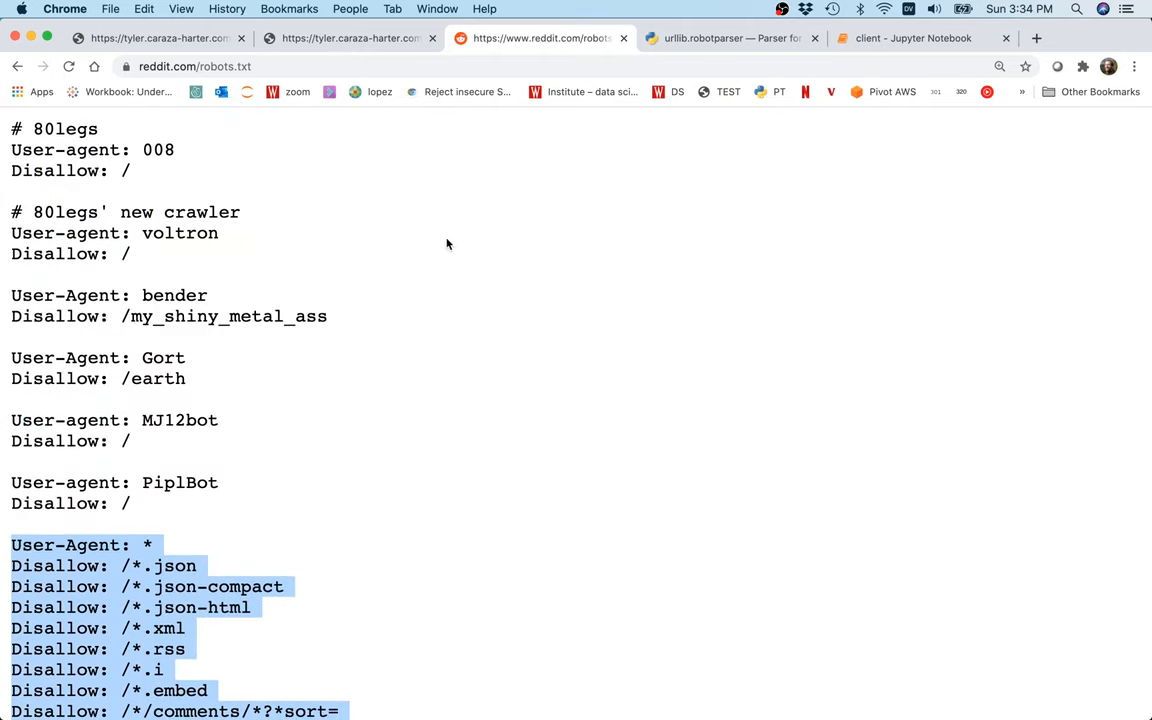
click(380, 155)
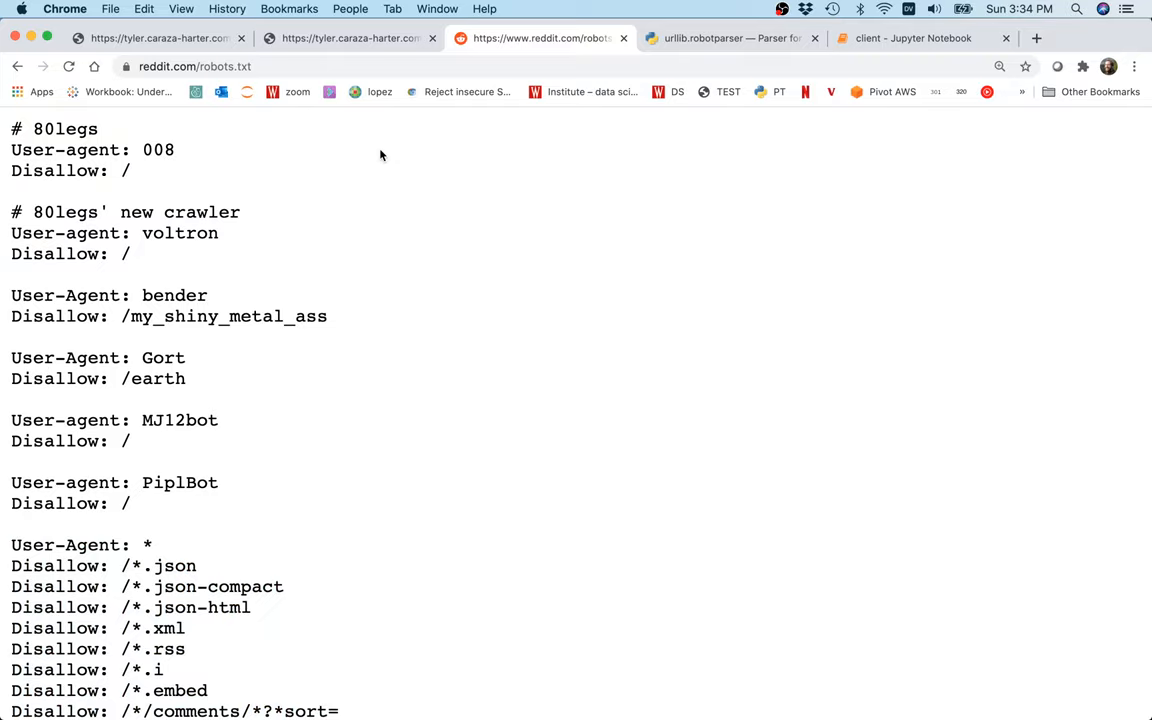
mouse_move(687, 113)
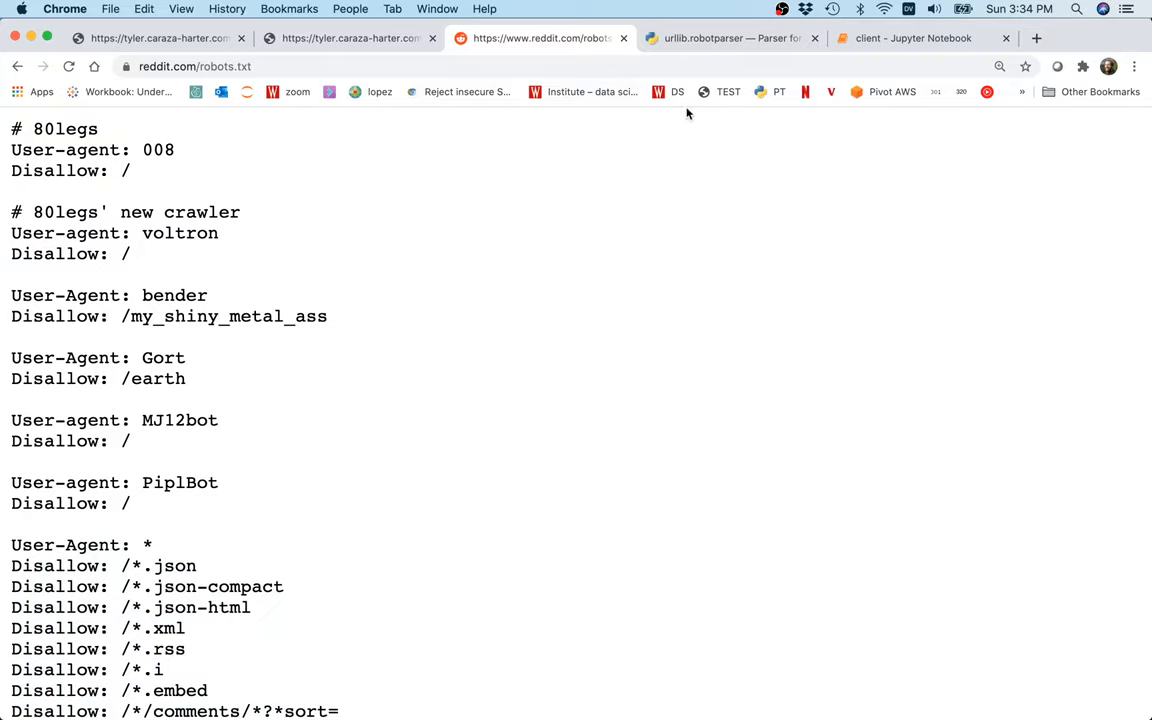
click(730, 38)
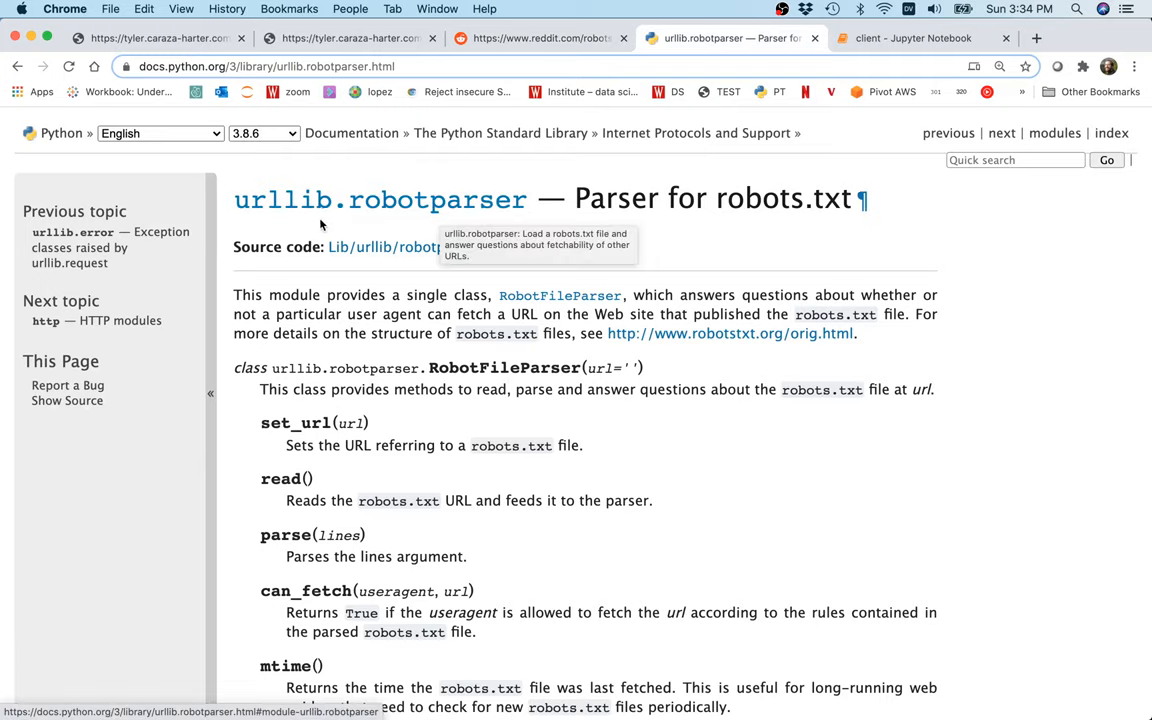
mouse_move(696, 184)
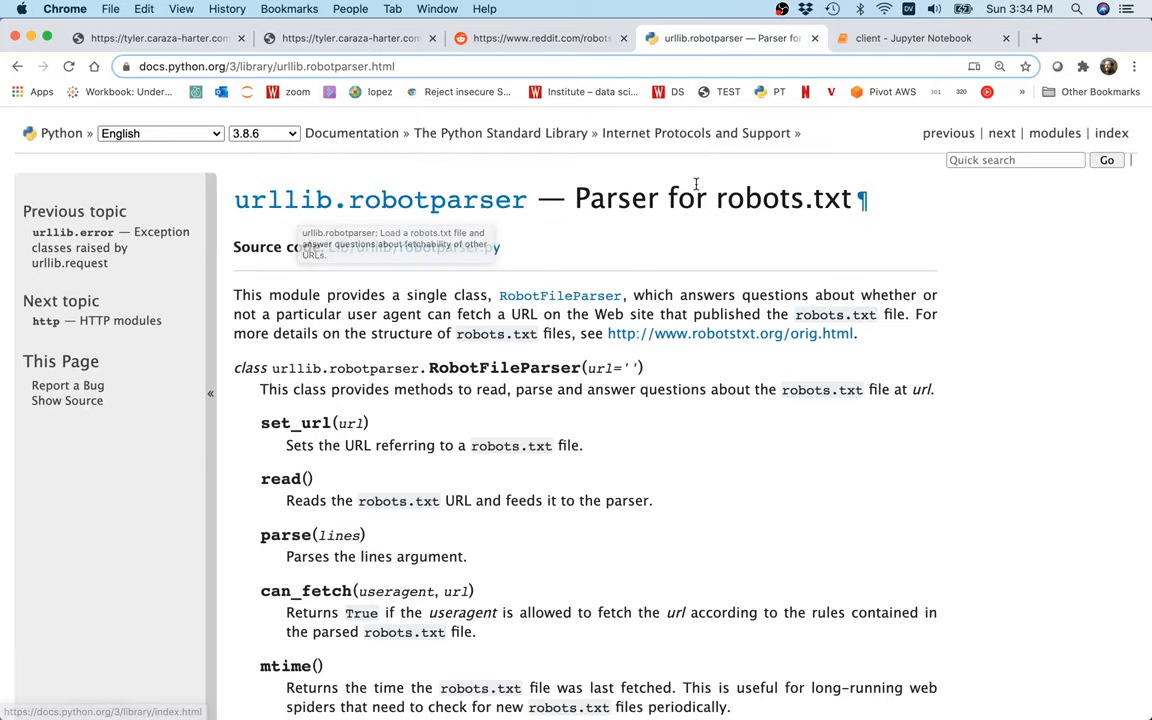
Copy the docs example's import and RobotFileParser lines and return to the client notebook.
double_click(783, 198)
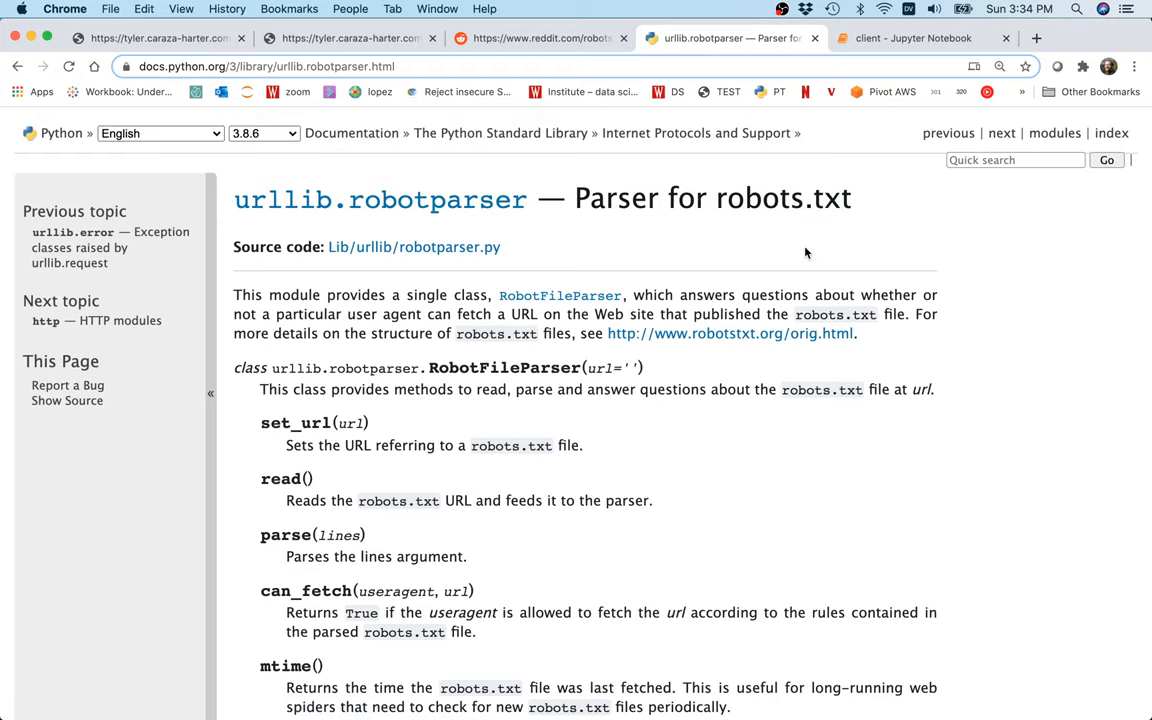
scroll(down, 3)
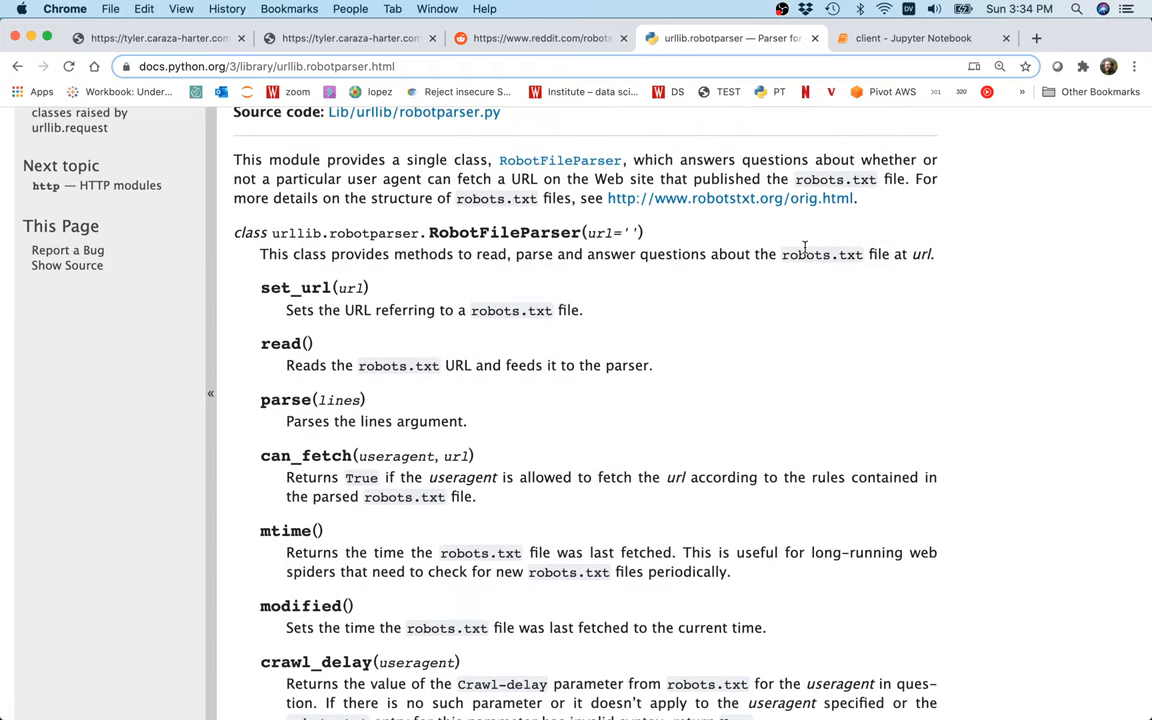
scroll(down, 3)
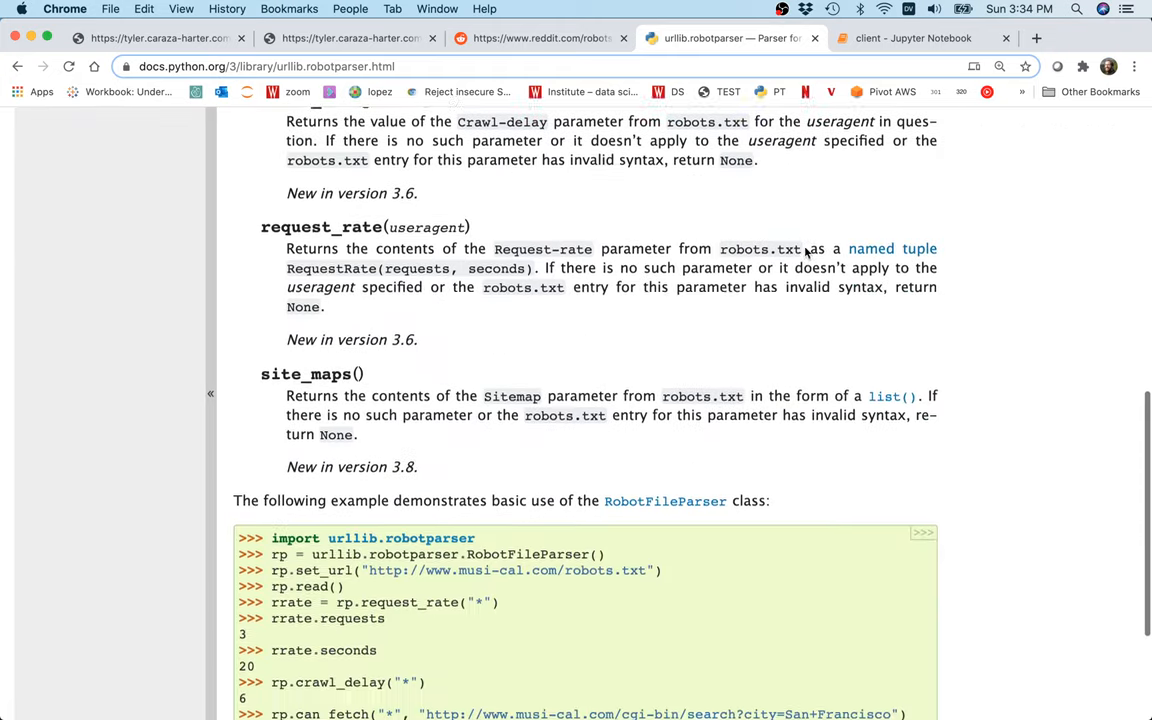
scroll(down, 3)
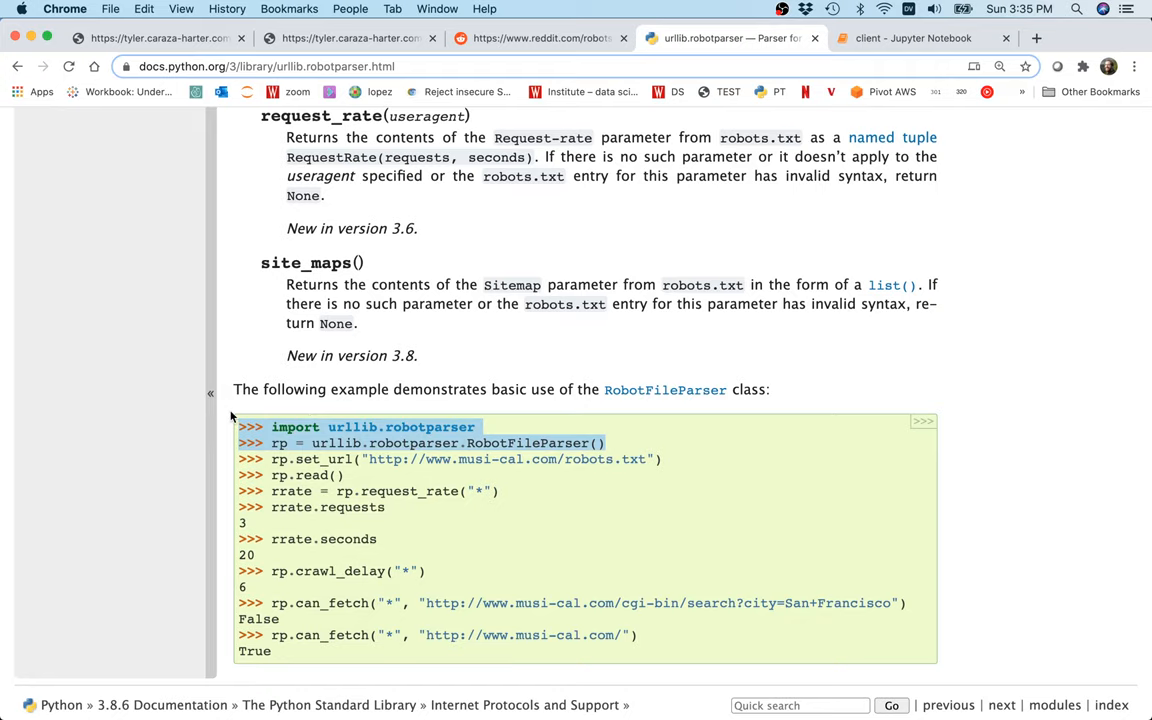
mouse_move(852, 84)
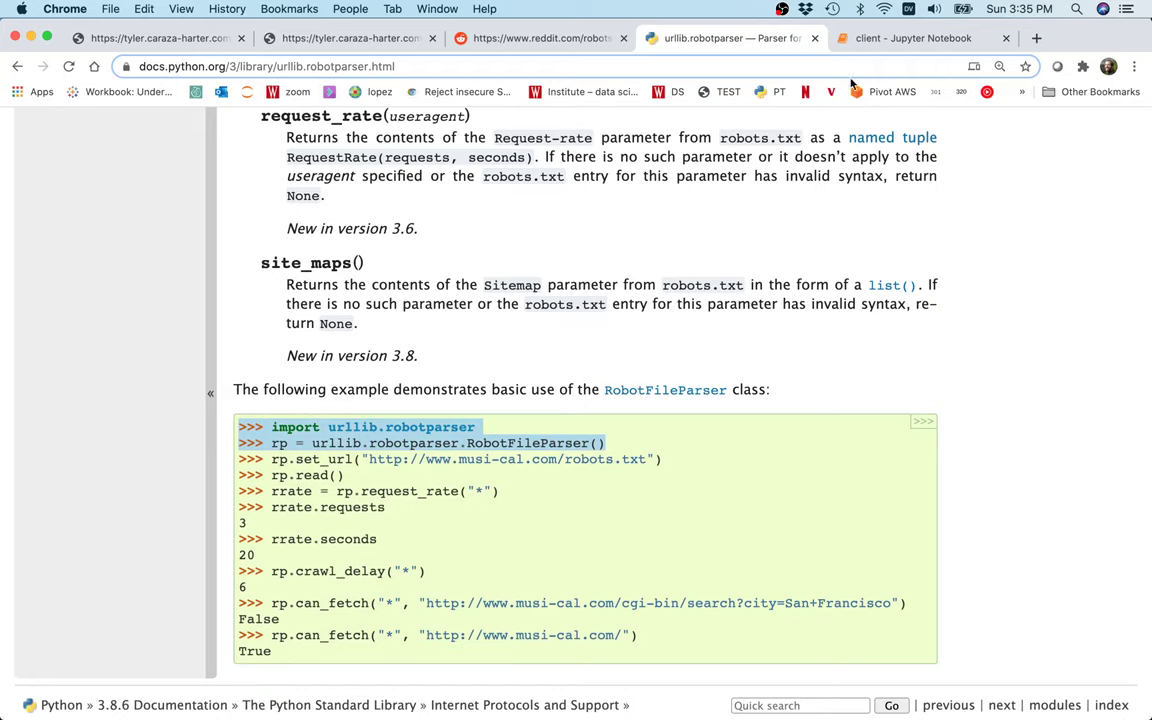
click(912, 38)
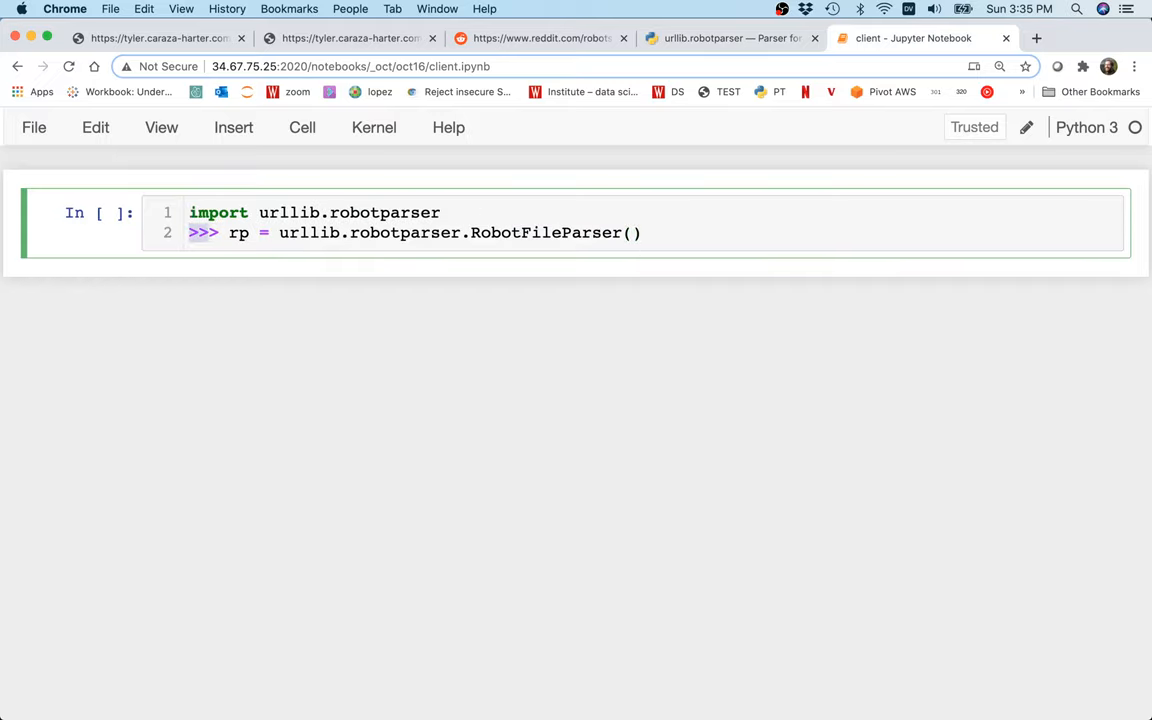
Run the import and RobotFileParser cell, then start an rp.set_url() call.
key(shift+Return)
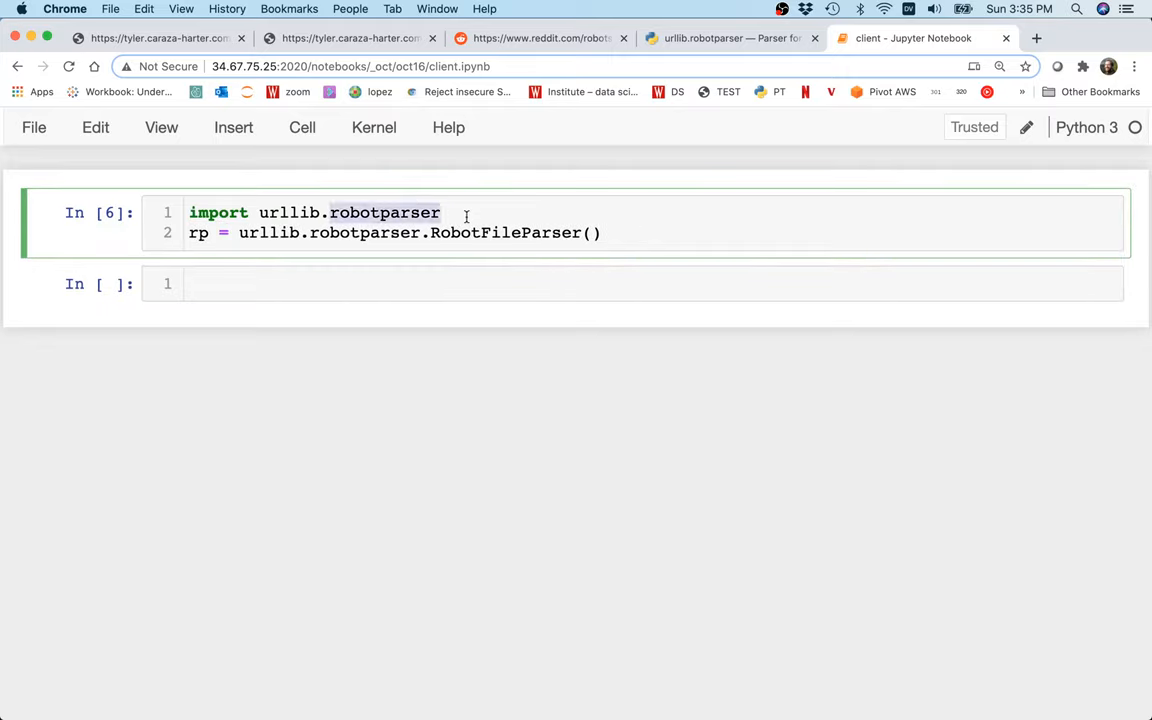
click(603, 232)
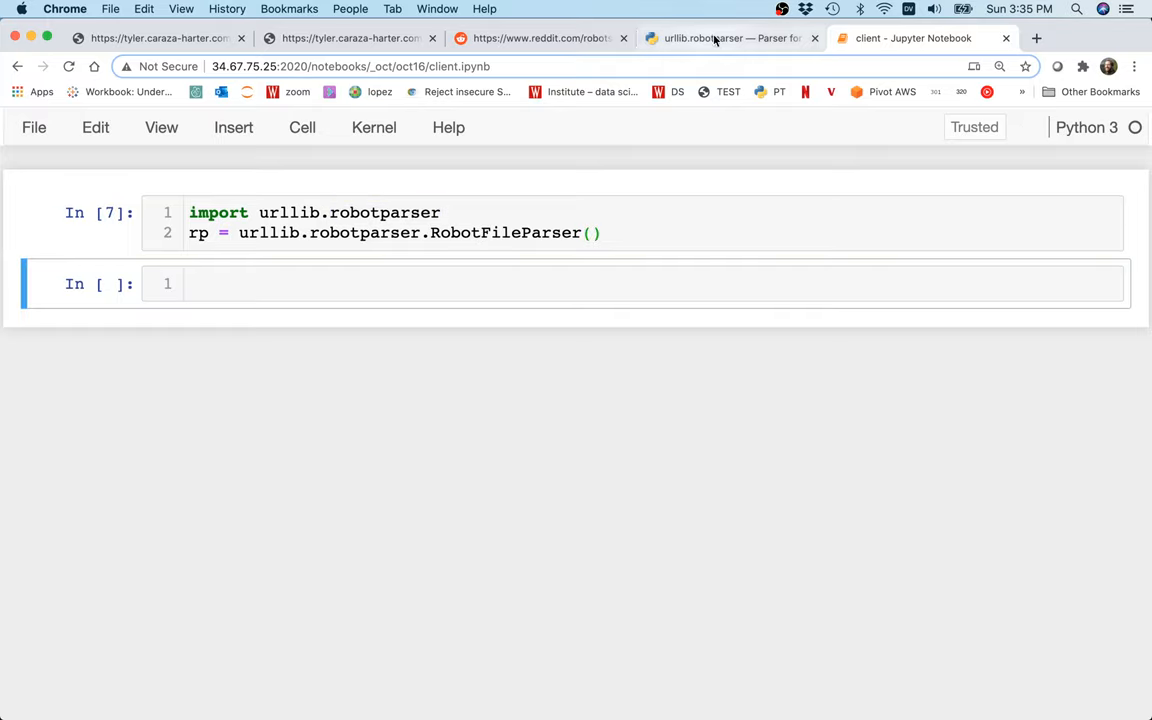
text(r)
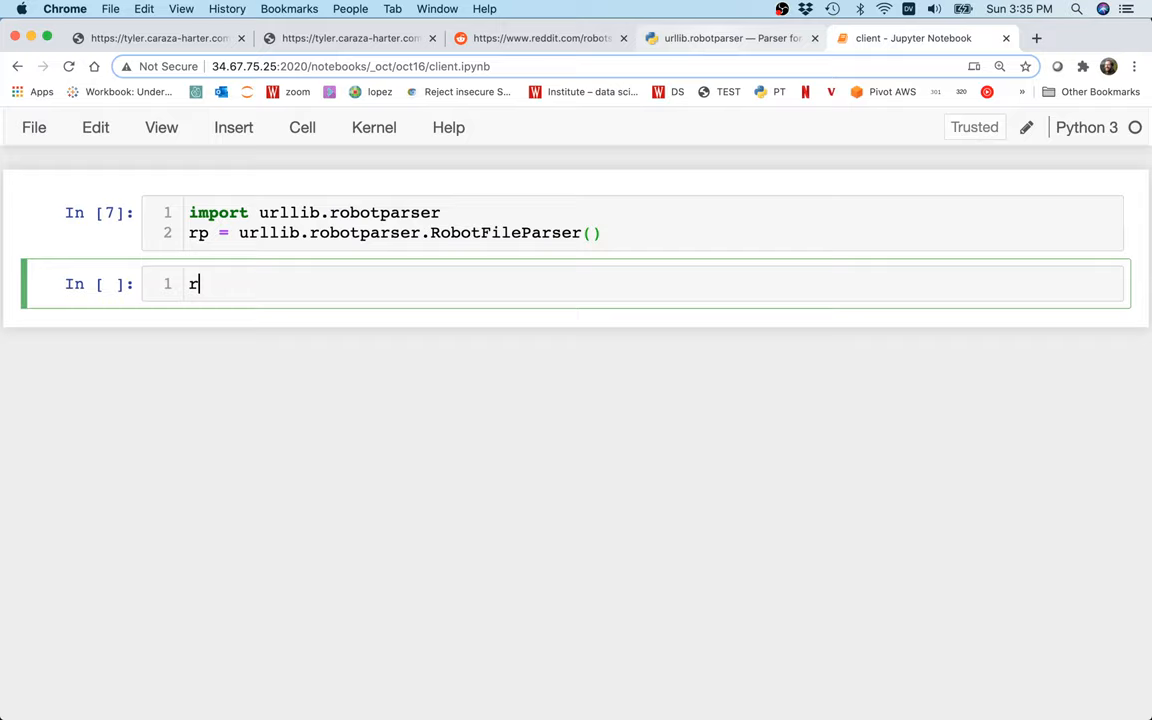
text(p.set_ur)
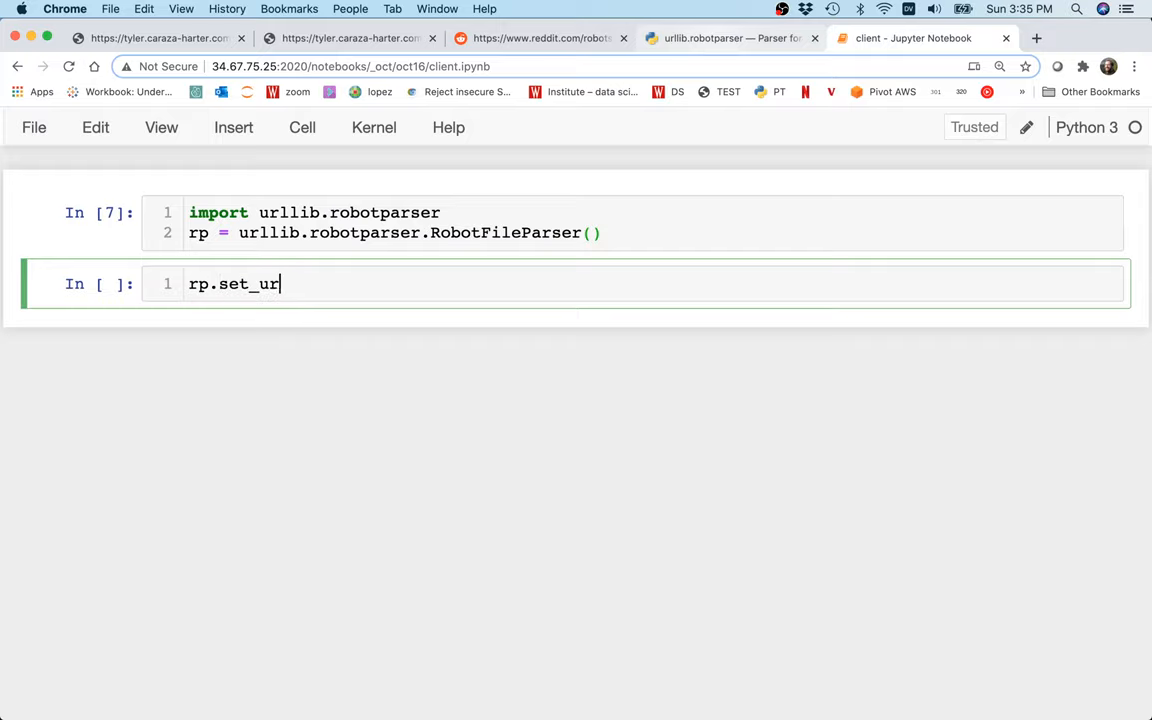
text(l())
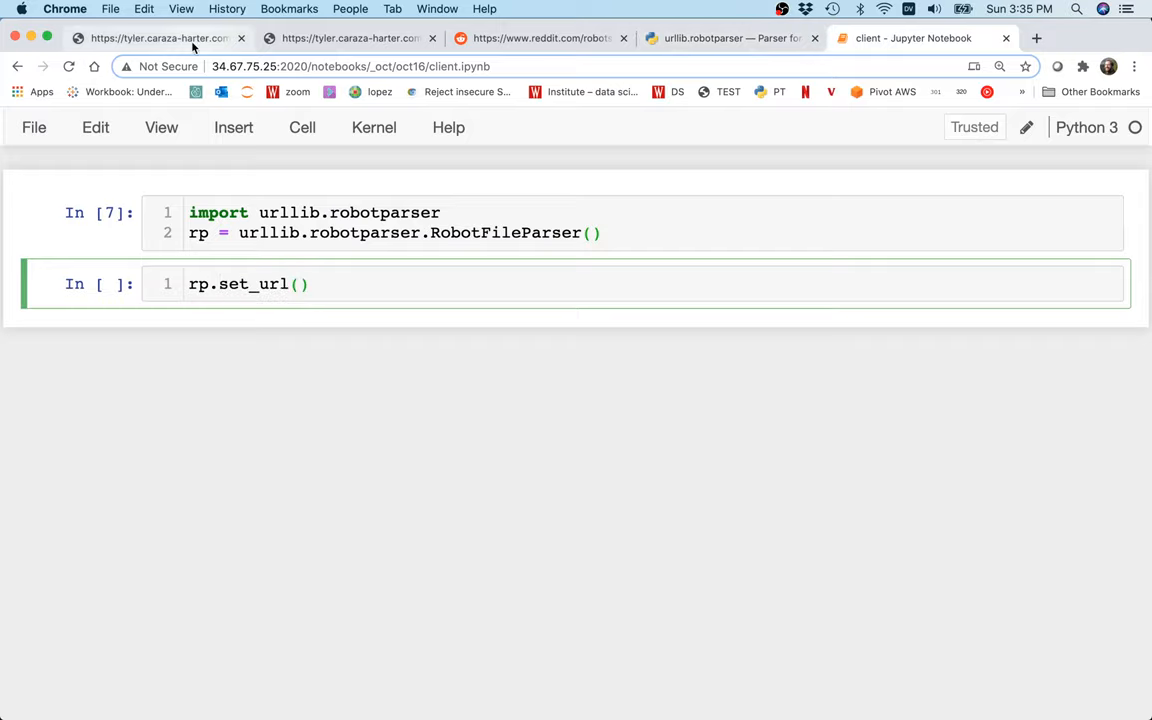
click(157, 38)
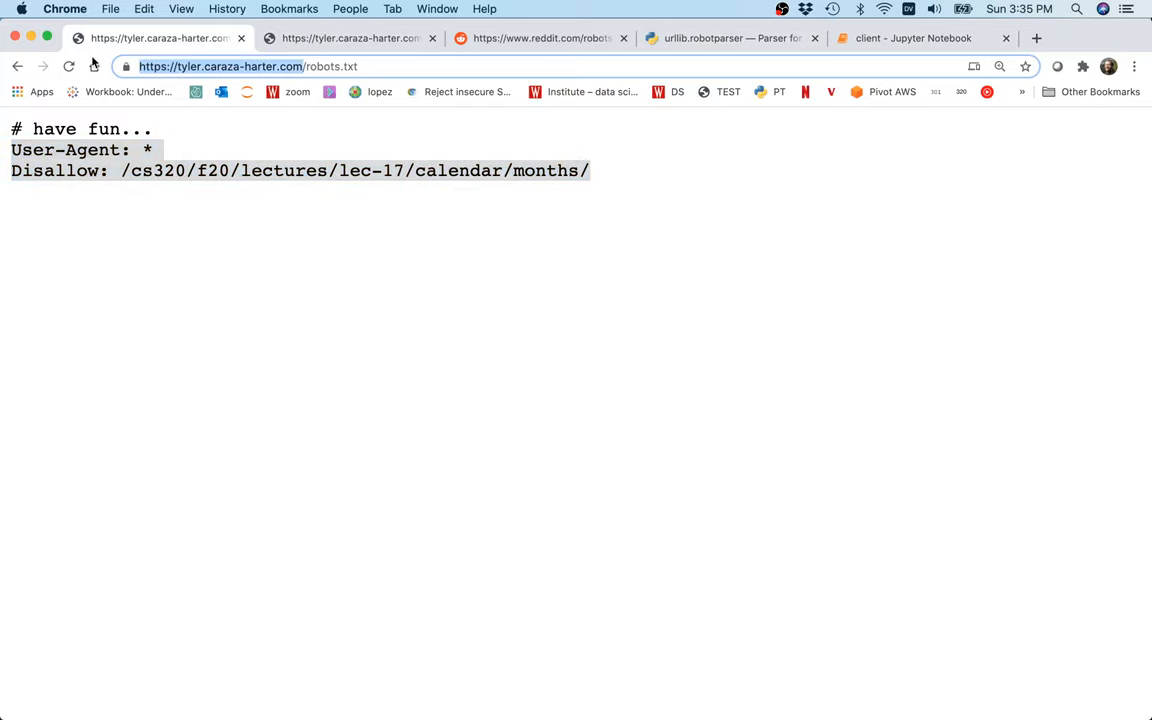
mouse_move(966, 188)
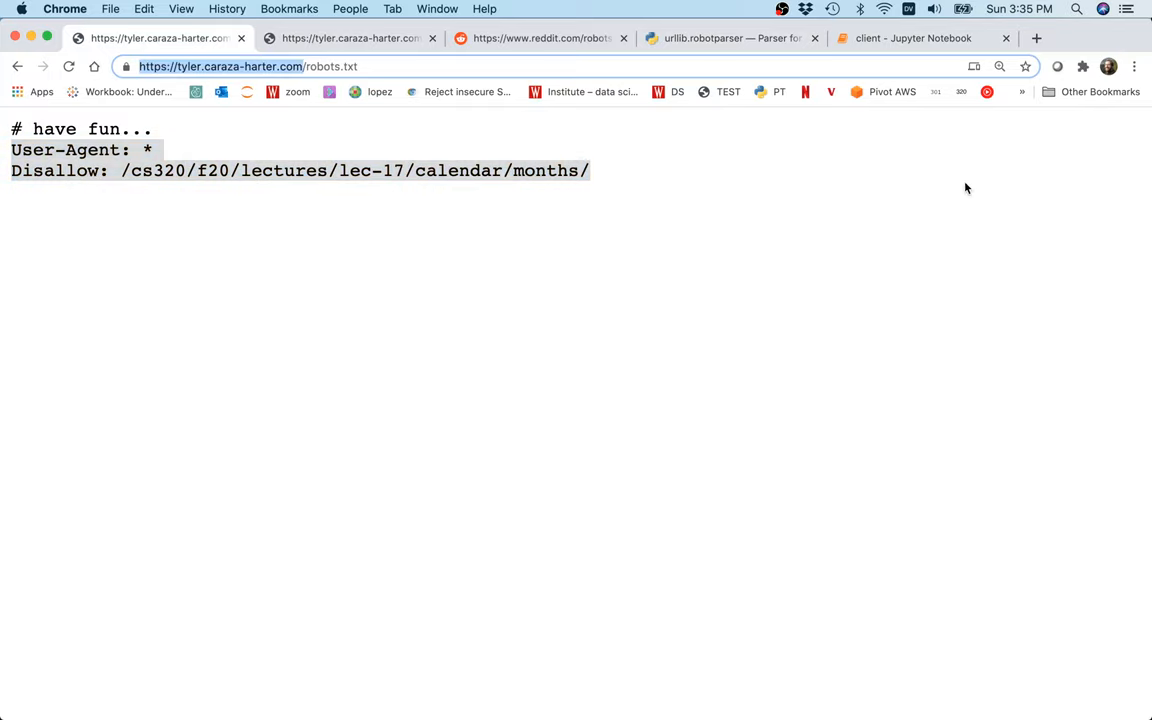
click(910, 38)
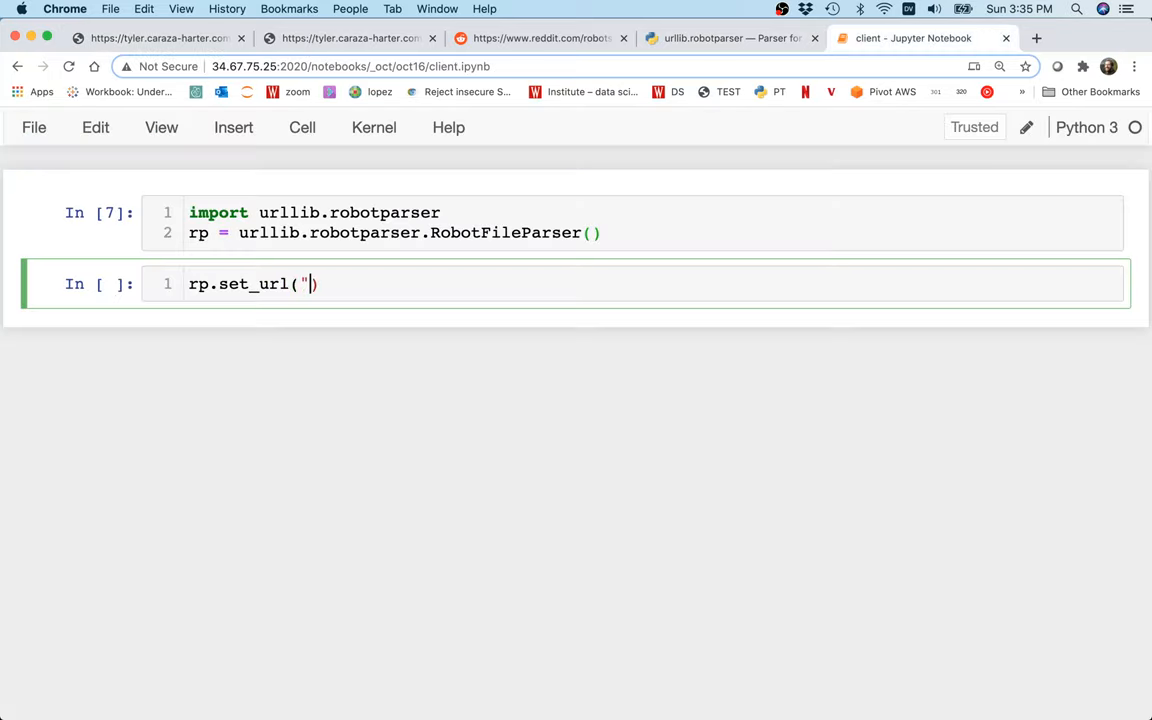
text(https://tyler.caraza-harter.com/")
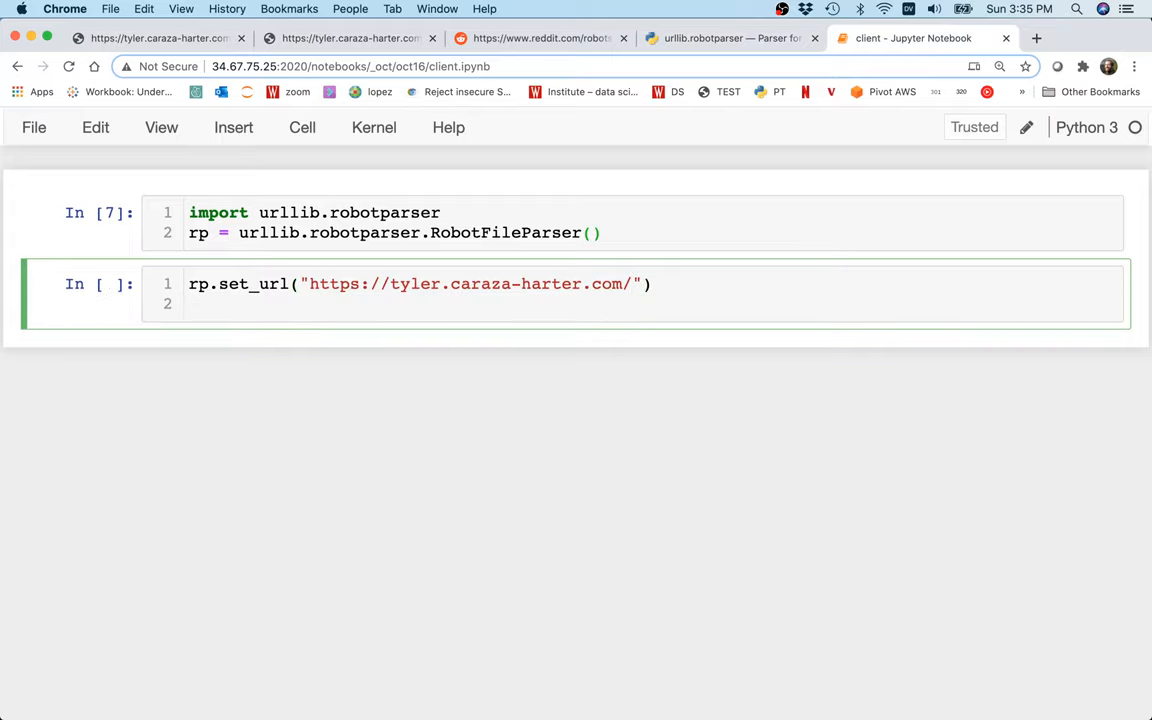
text(rp.read()
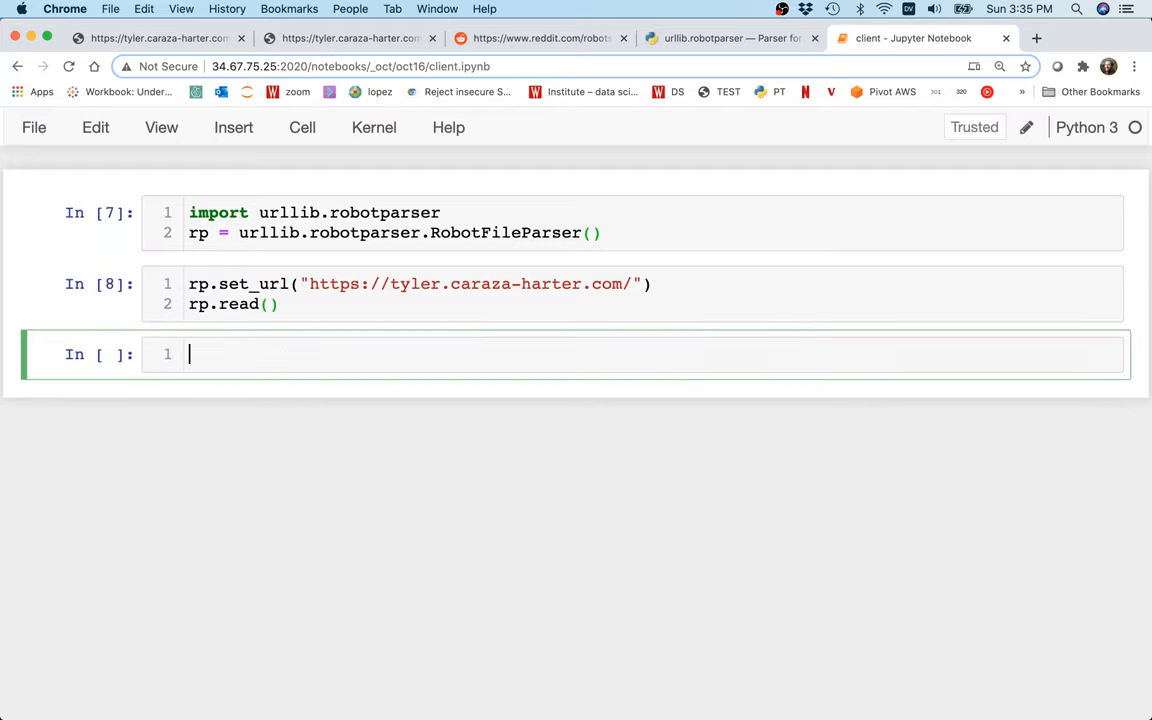
Write rp.can_fetch(WHOAMI, URL) in the empty cell below.
click(400, 212)
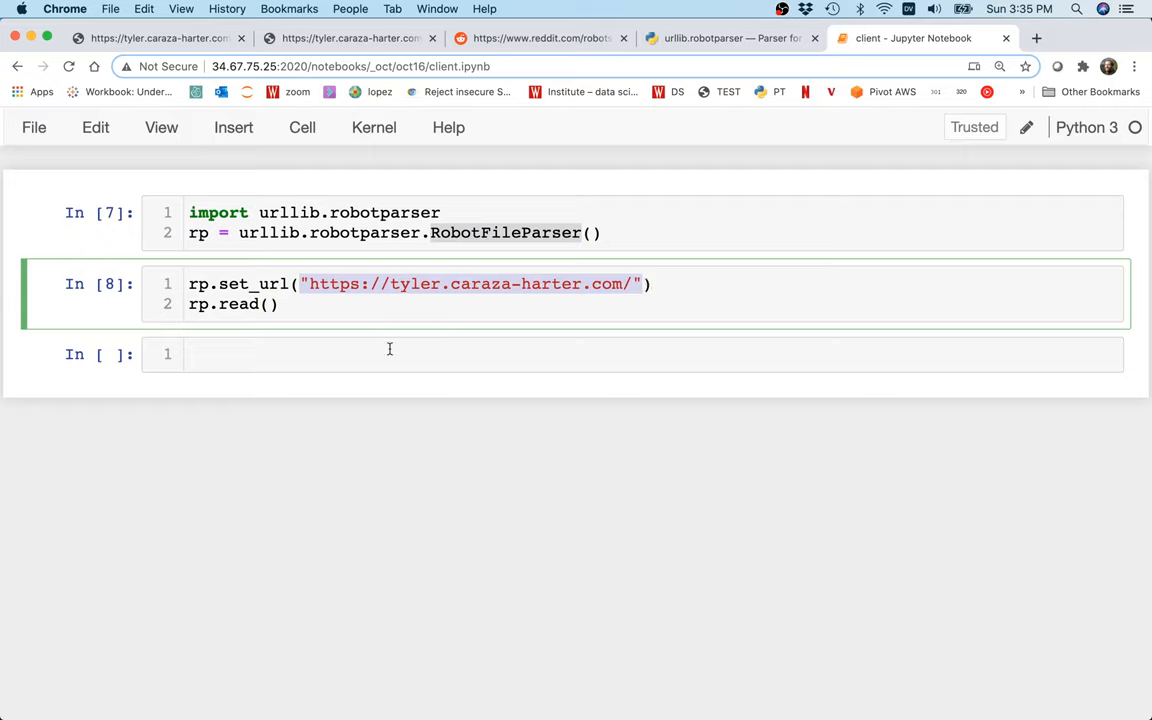
click(389, 354)
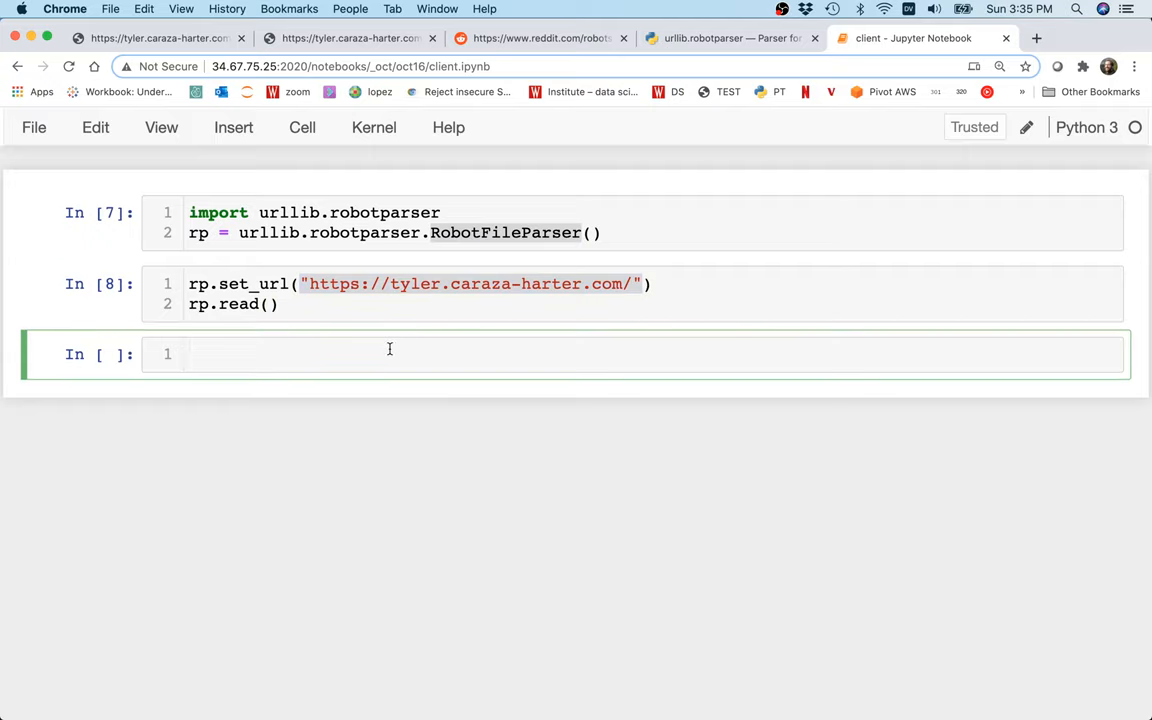
text(rp.)
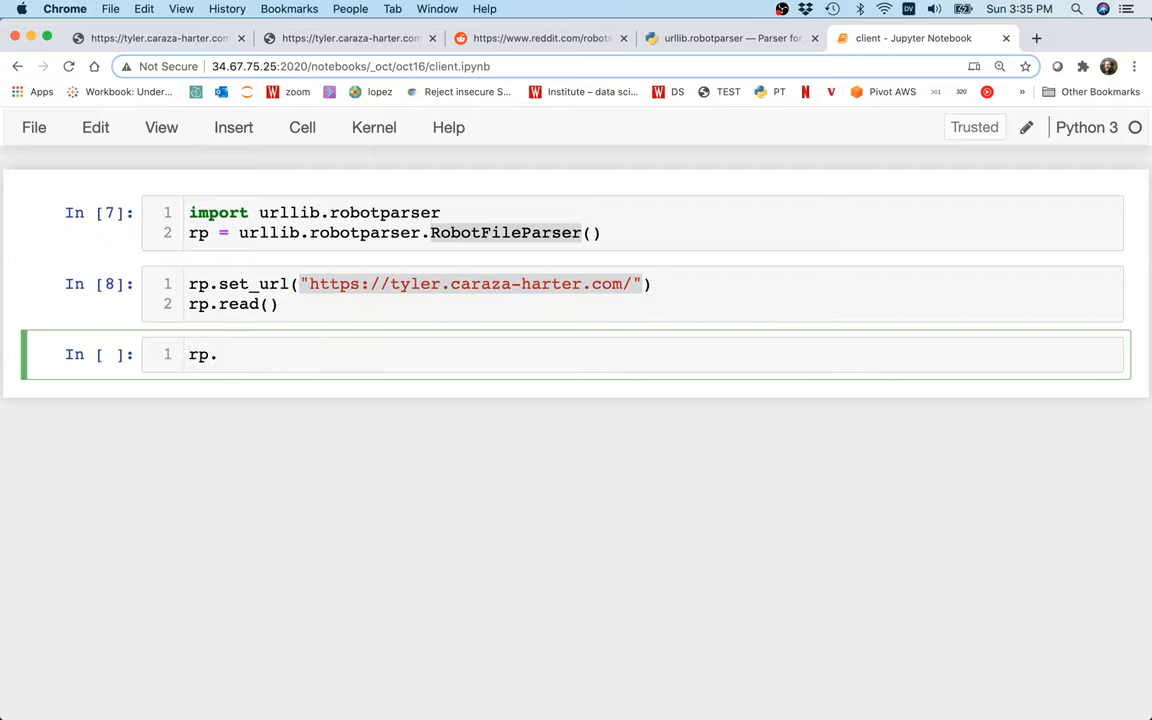
text(can_)
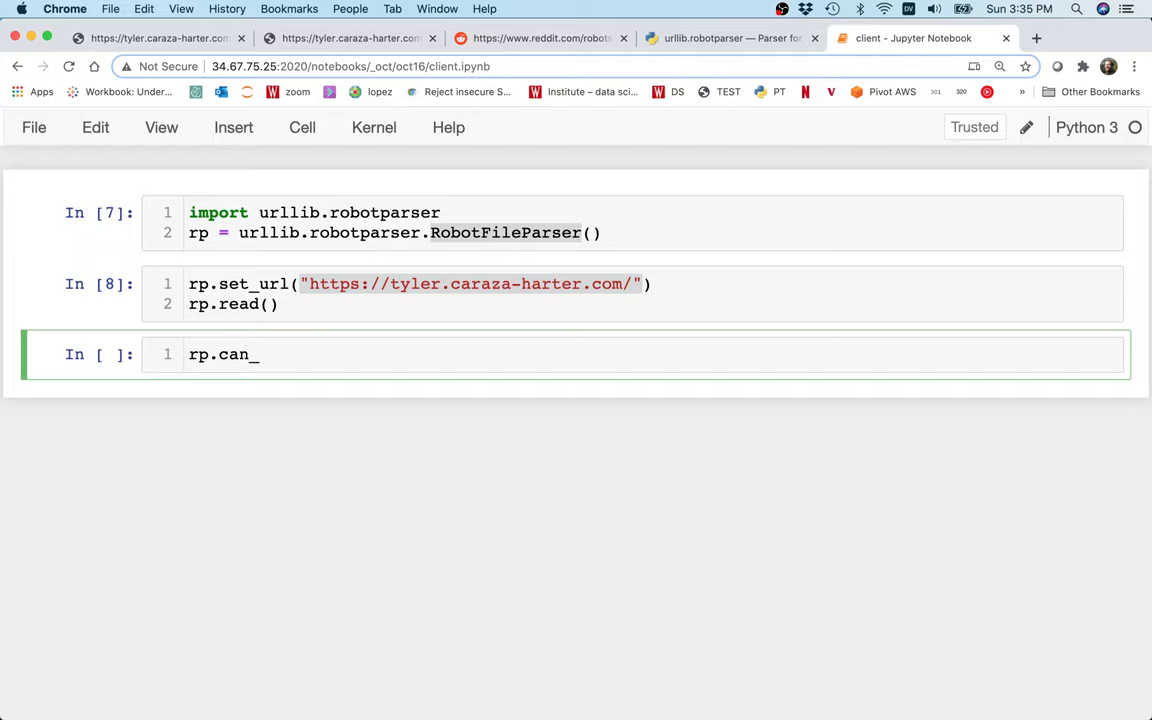
text(fetch()
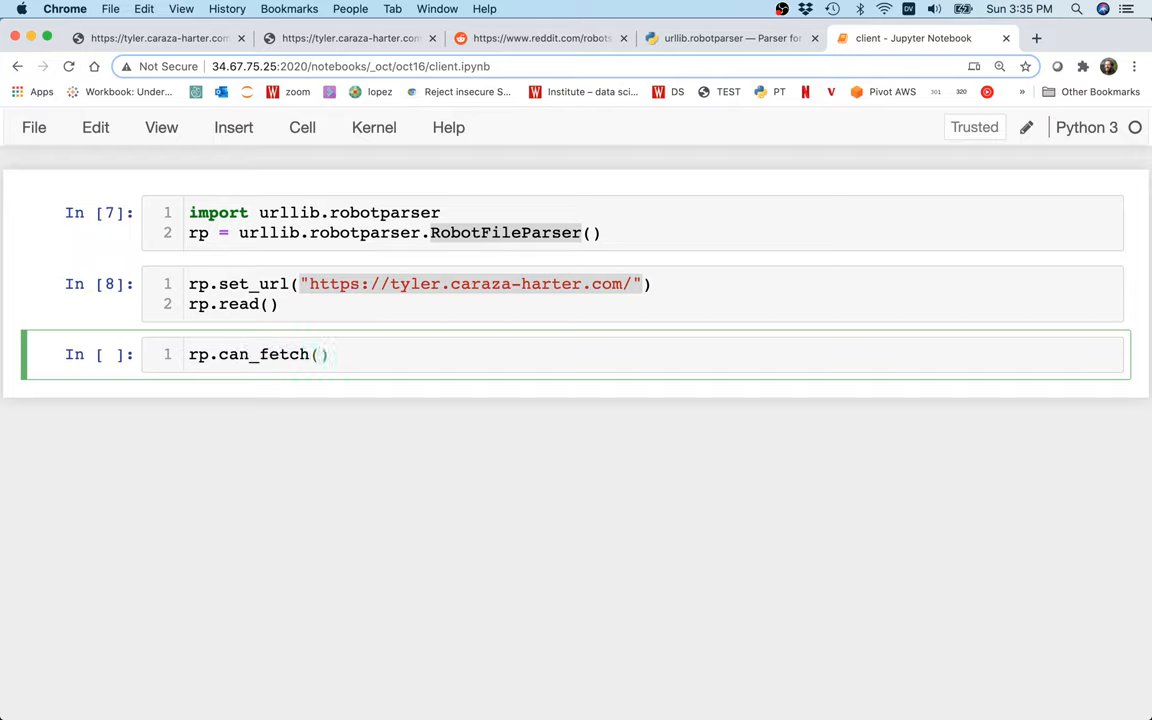
text(WHOAMI)
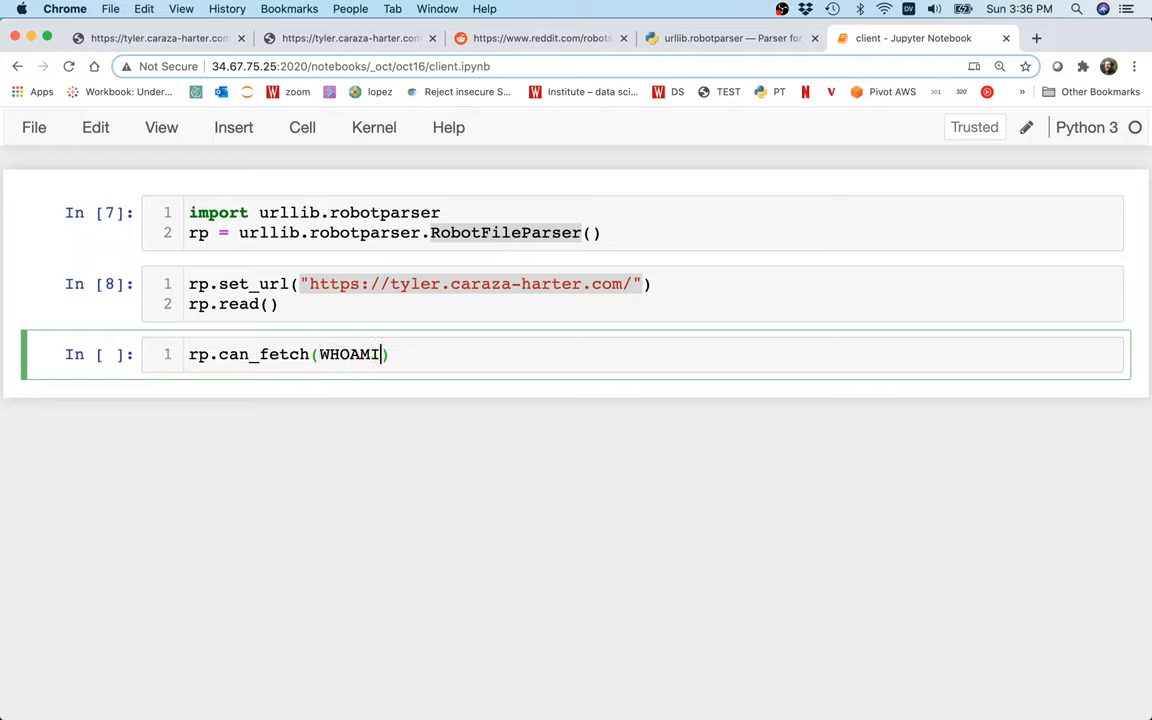
text(, URL)
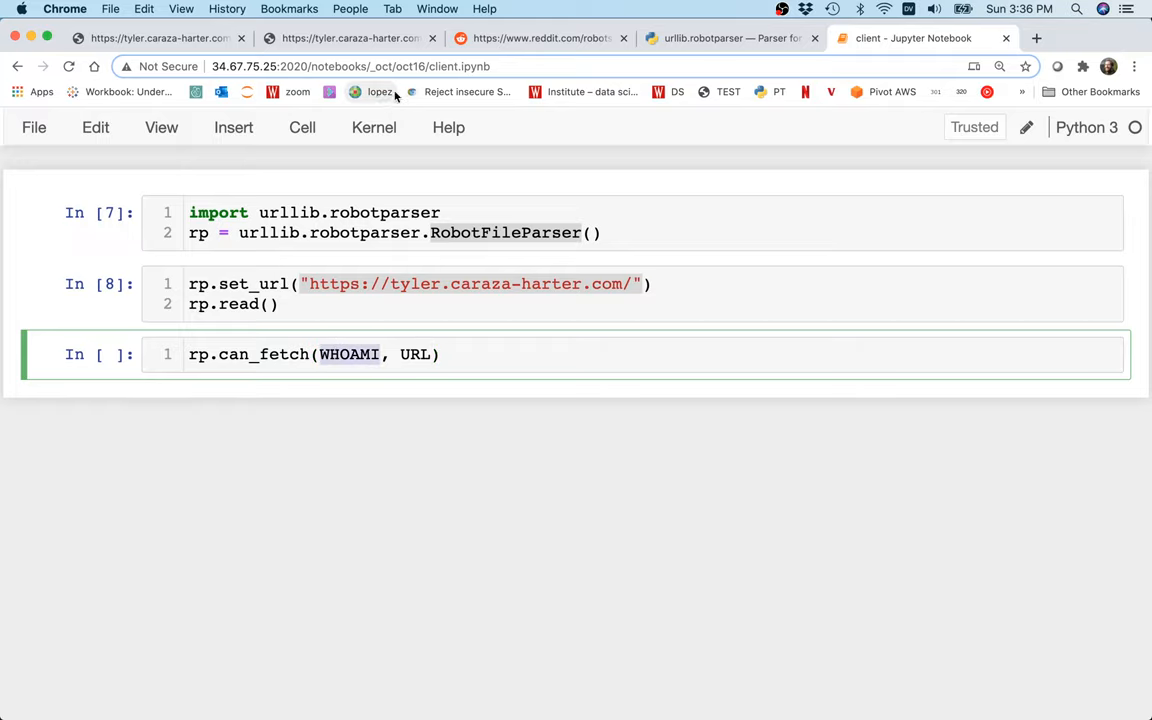
Check Reddit's example agent voltron, then use "cs320robot" as the user agent.
click(540, 38)
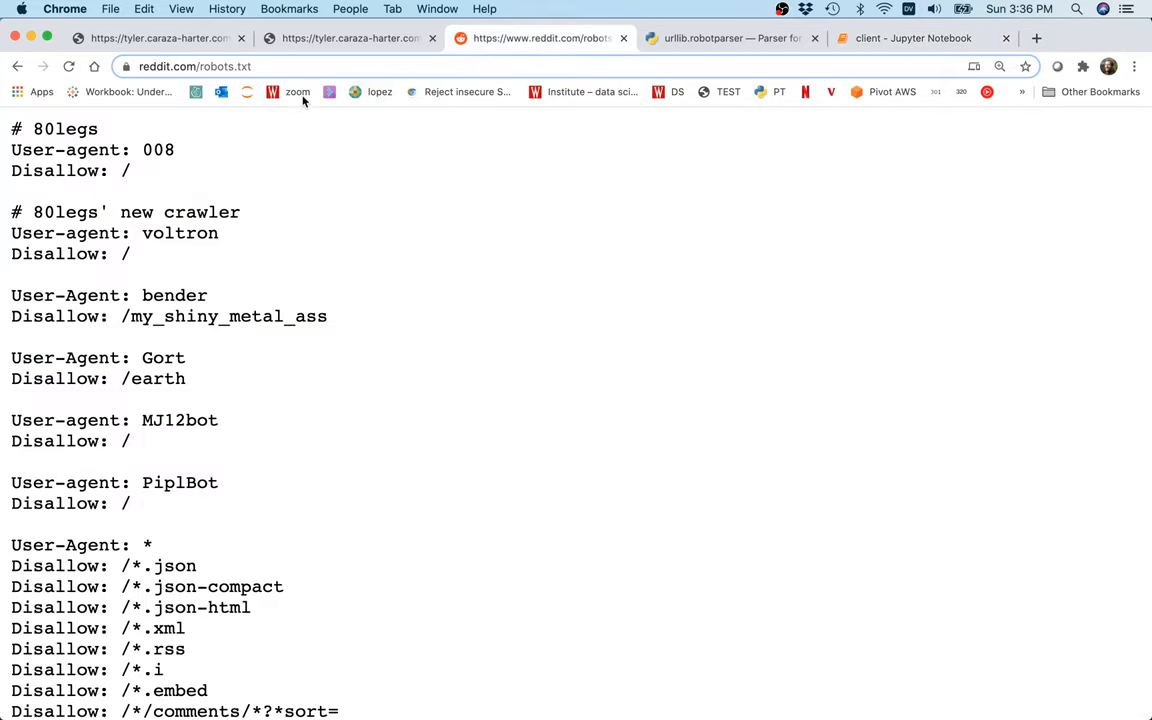
double_click(180, 233)
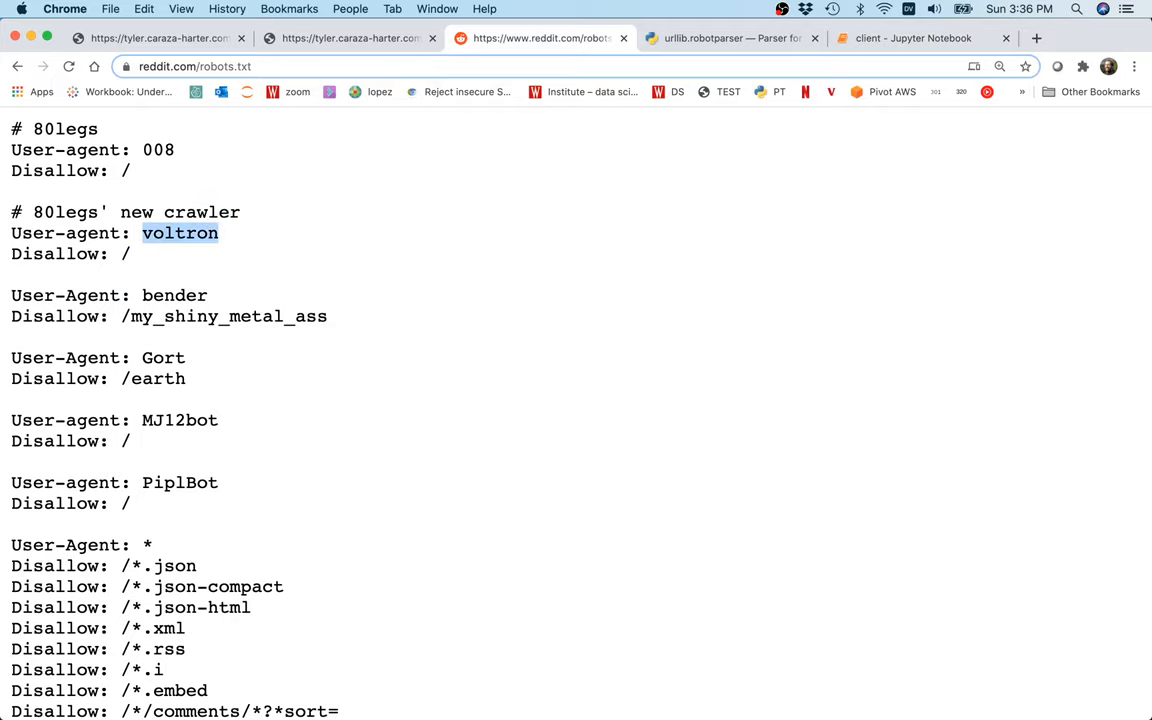
click(910, 38)
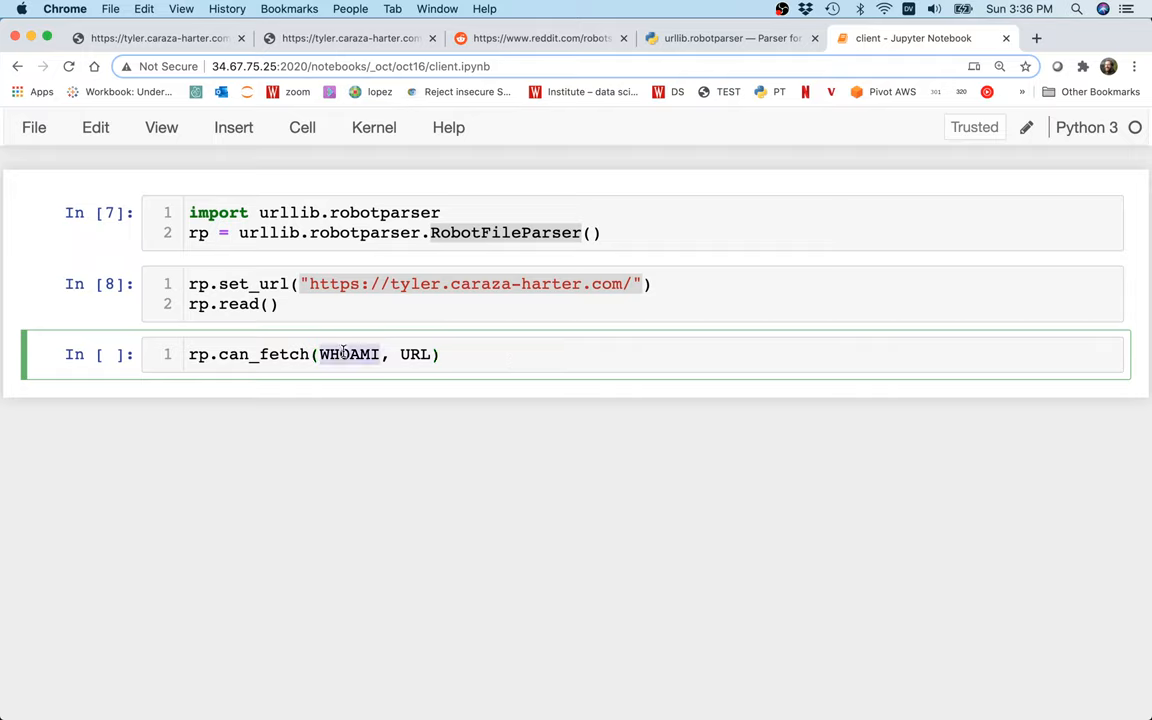
text("cs32)
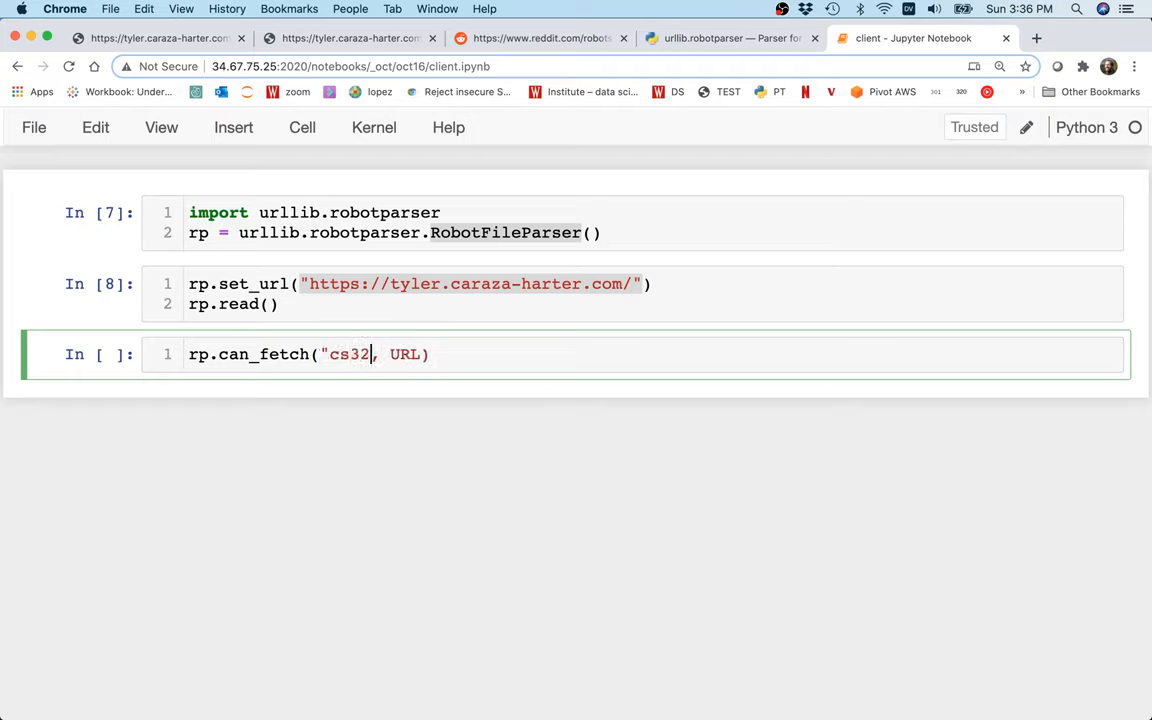
text(0robot)
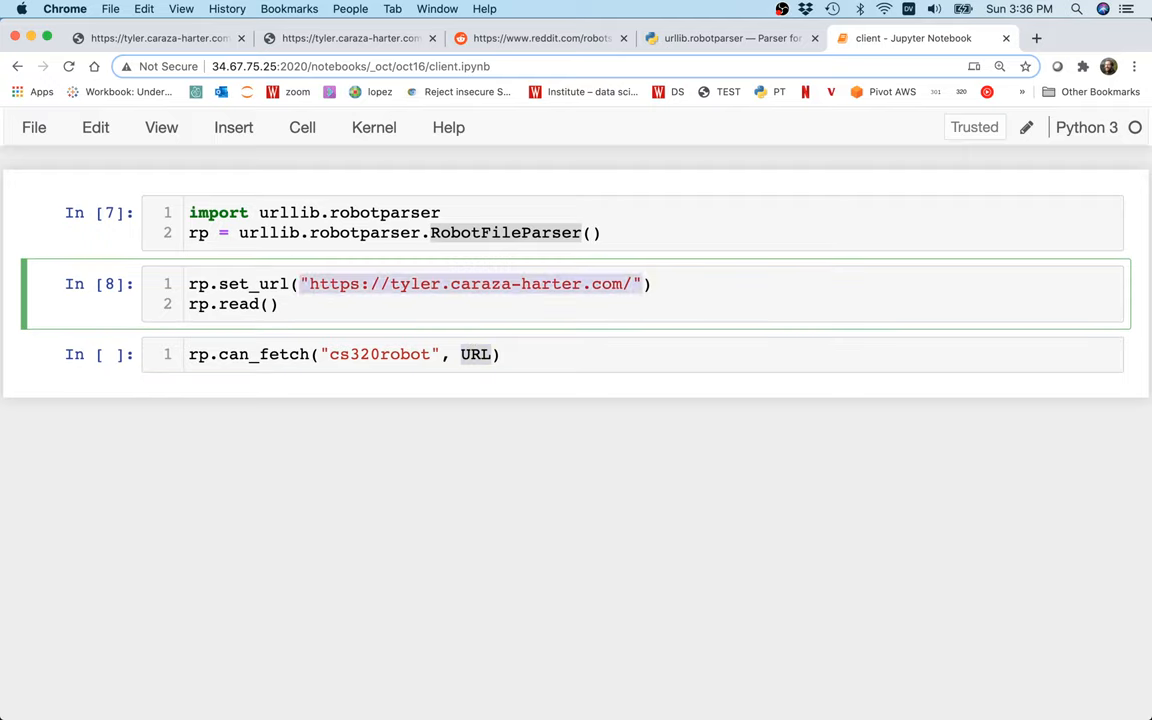
Fill the can_fetch URL with the C.html calendar page and add a # C.html comment.
click(475, 354)
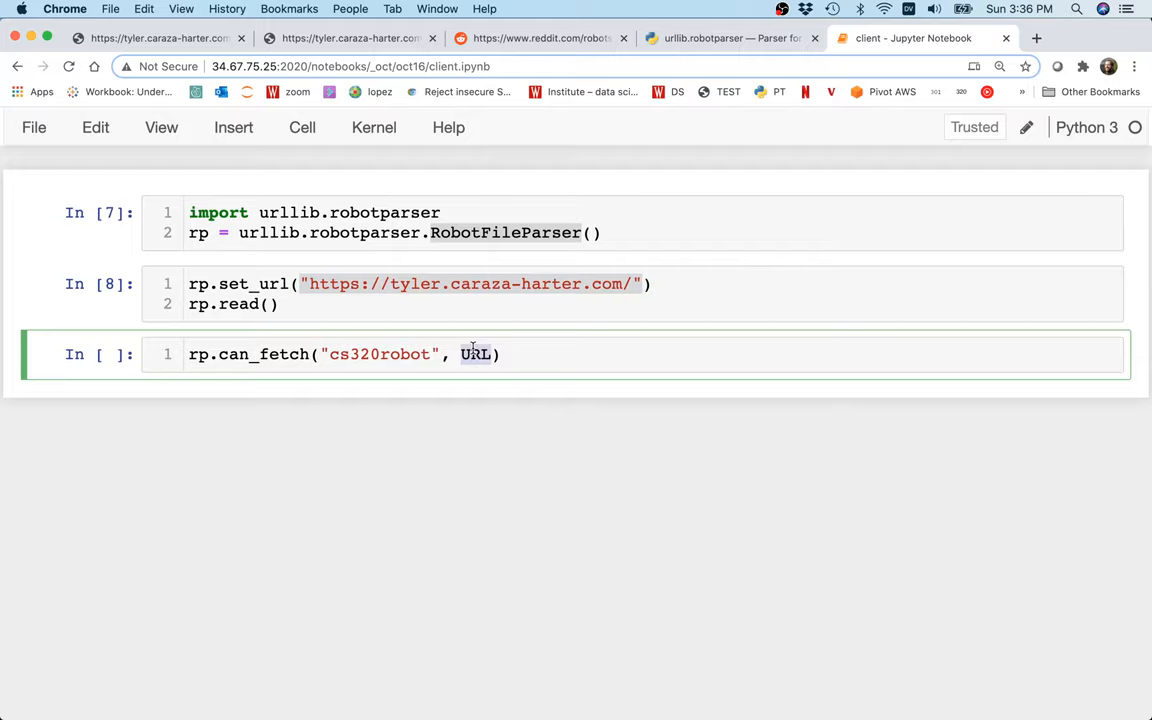
text("https://tyler.caraza-harter.com/")
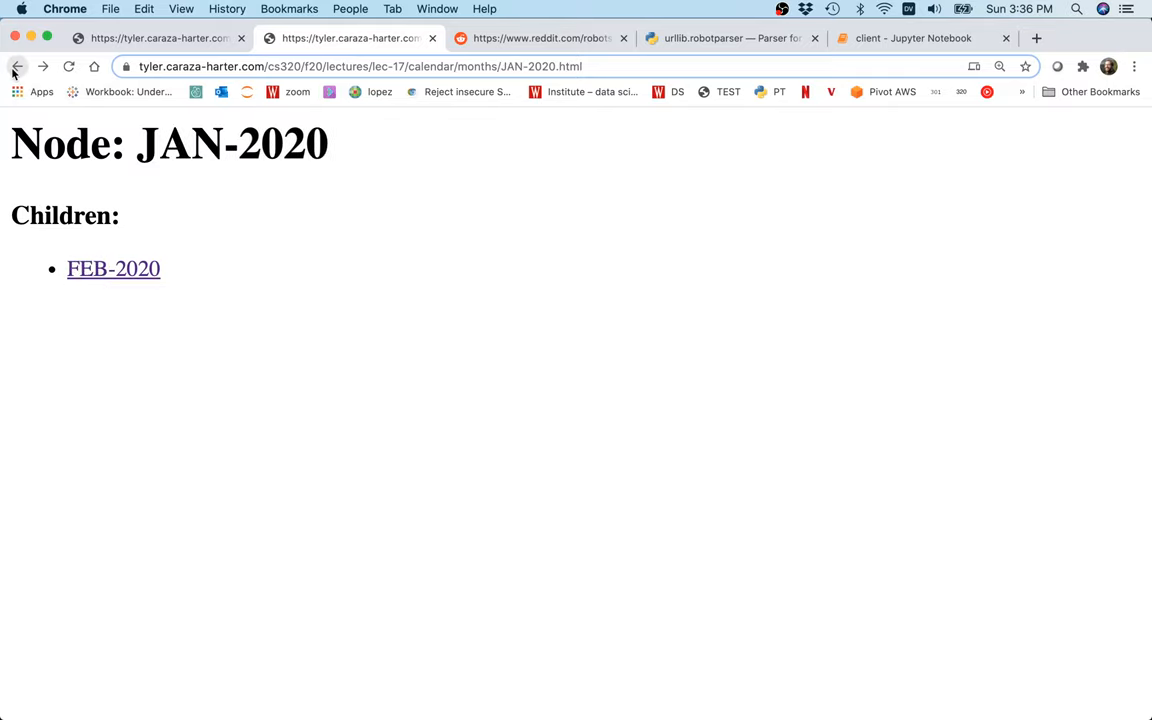
click(17, 66)
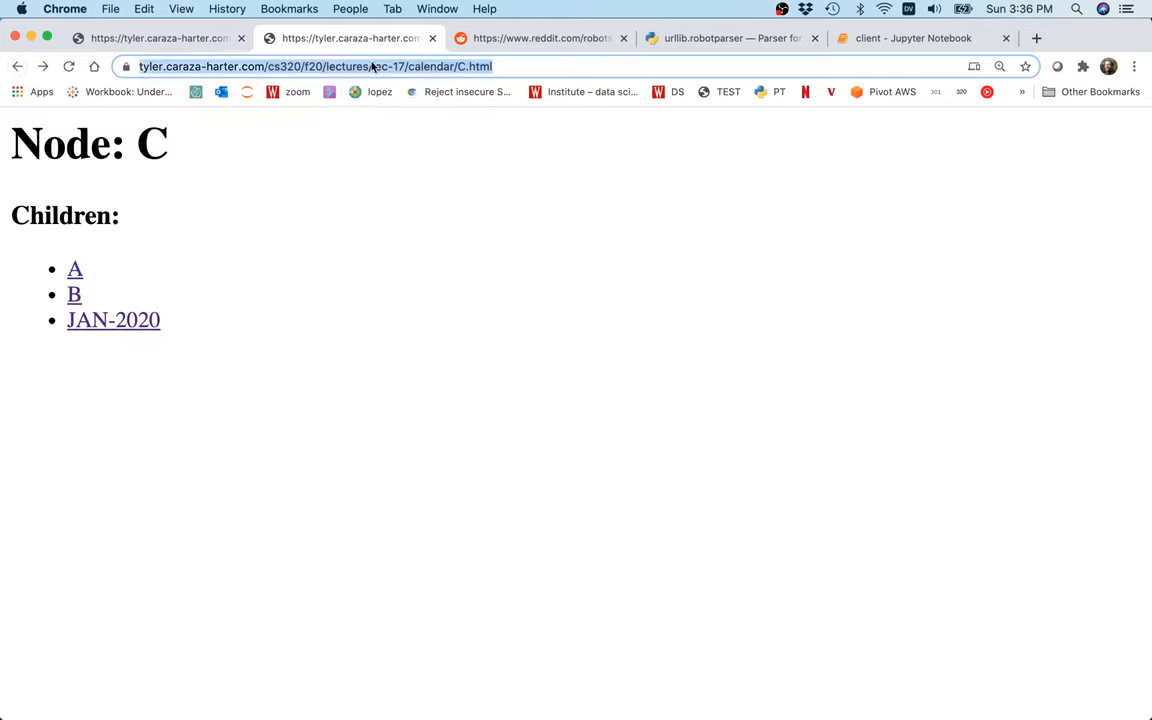
mouse_move(995, 88)
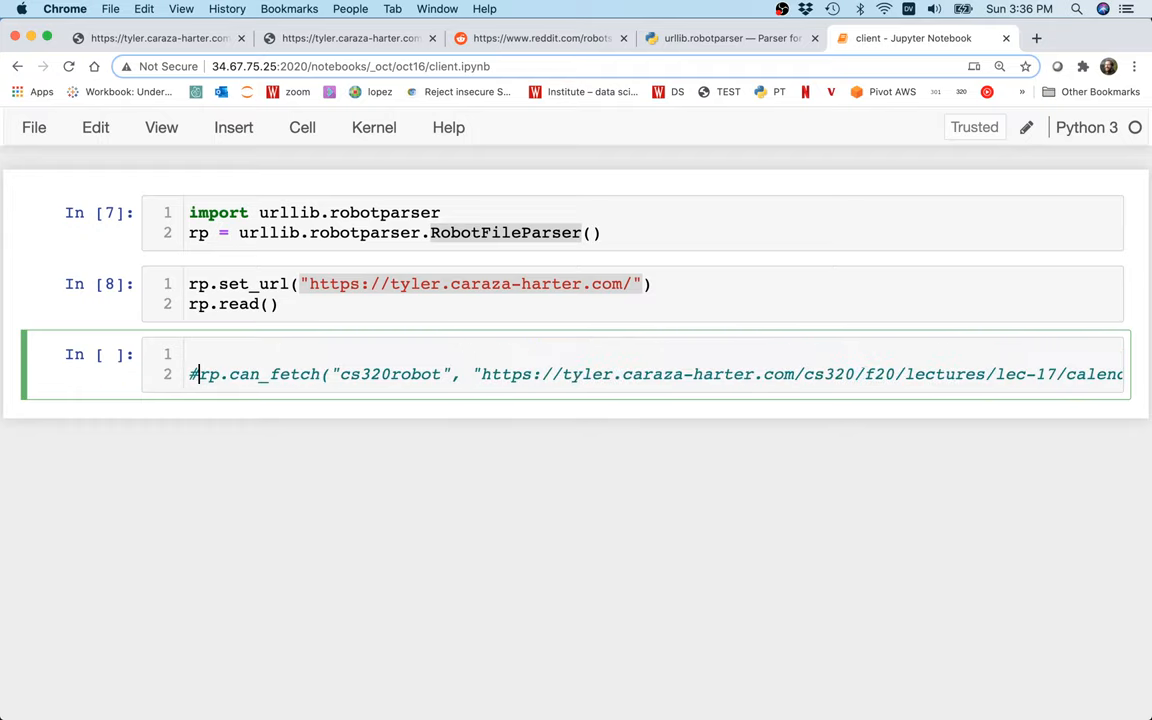
text(# C.html)
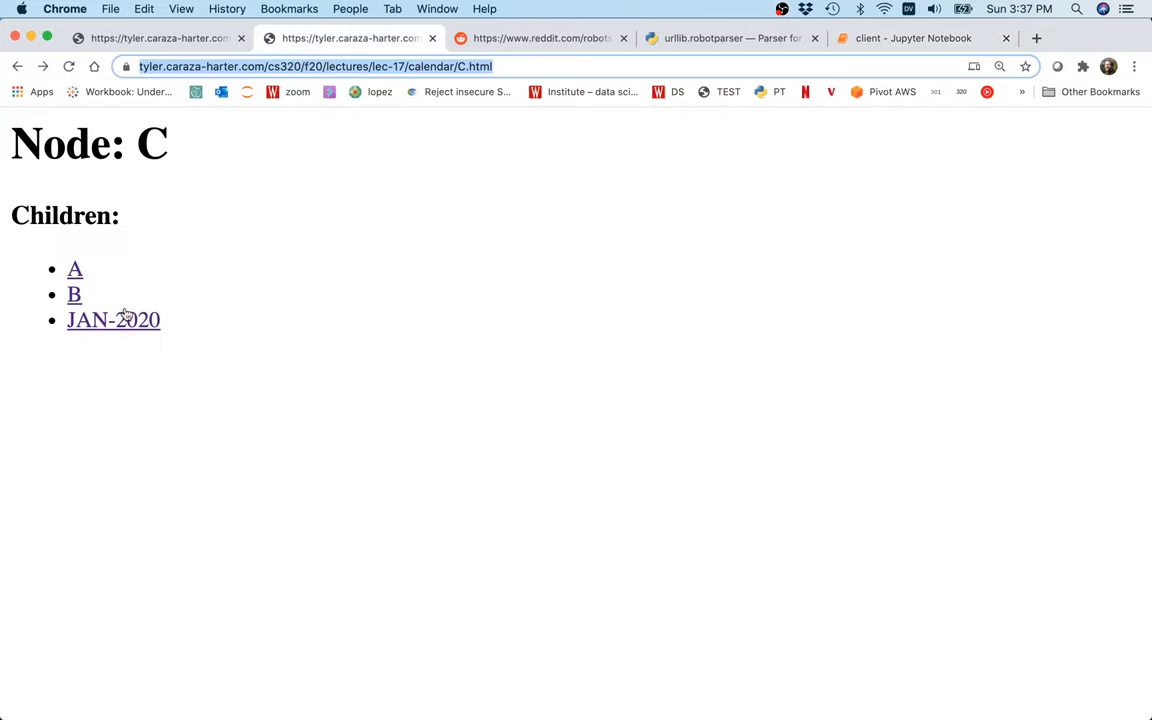
click(113, 319)
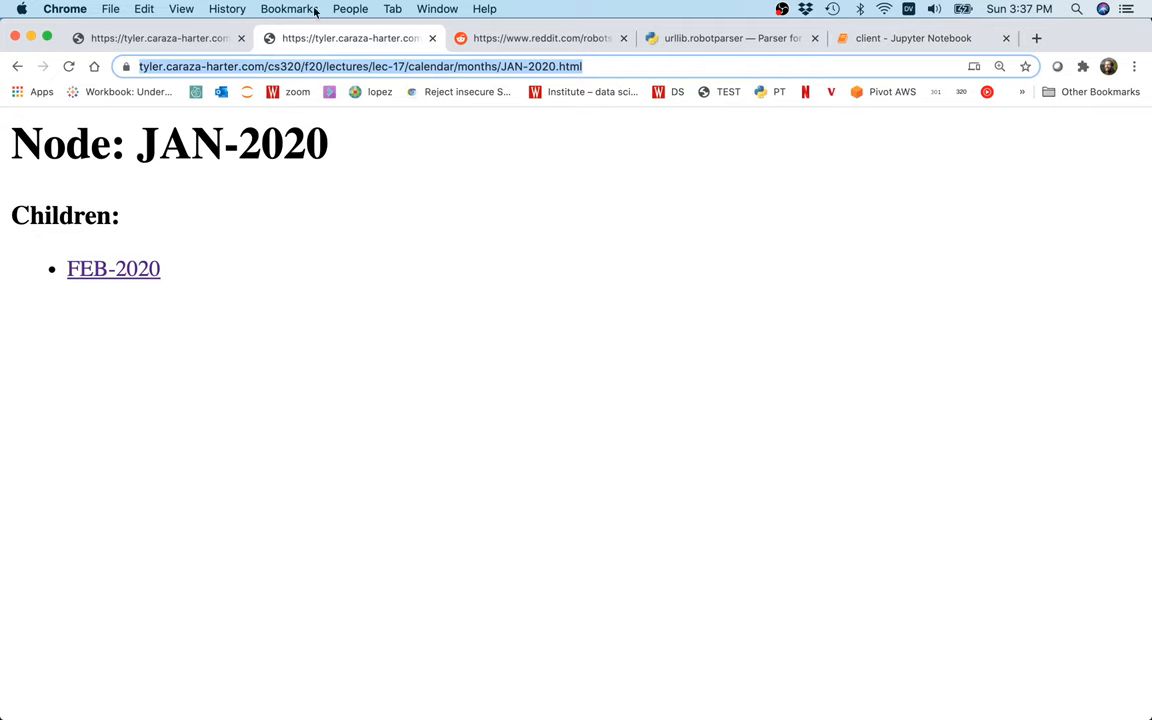
click(910, 38)
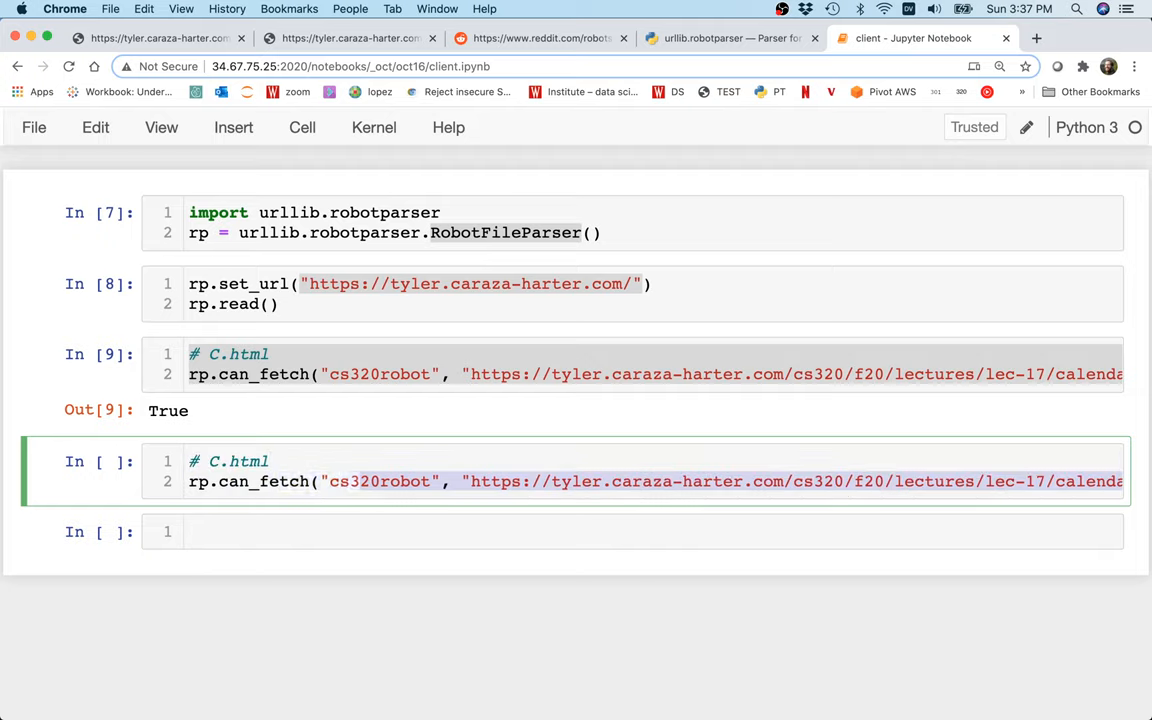
Retarget the copied check to months/JAN-2020.html, run it, and revisit the set_url cell.
scroll(right, 3)
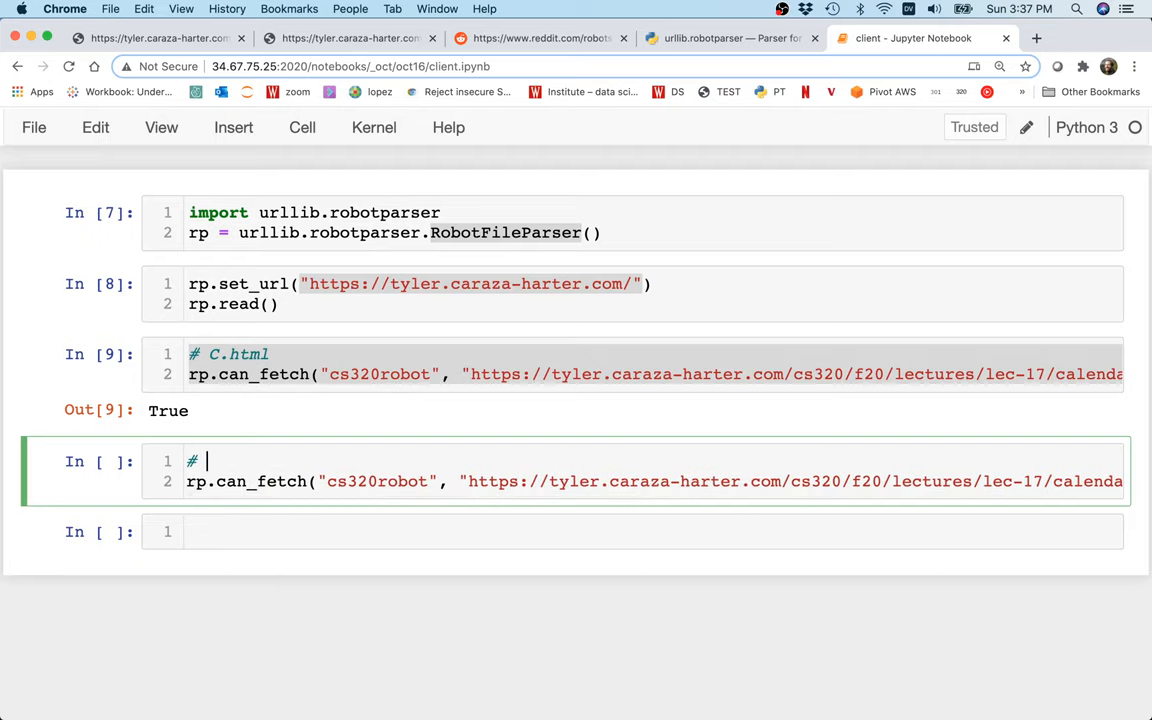
text(JAN-202)
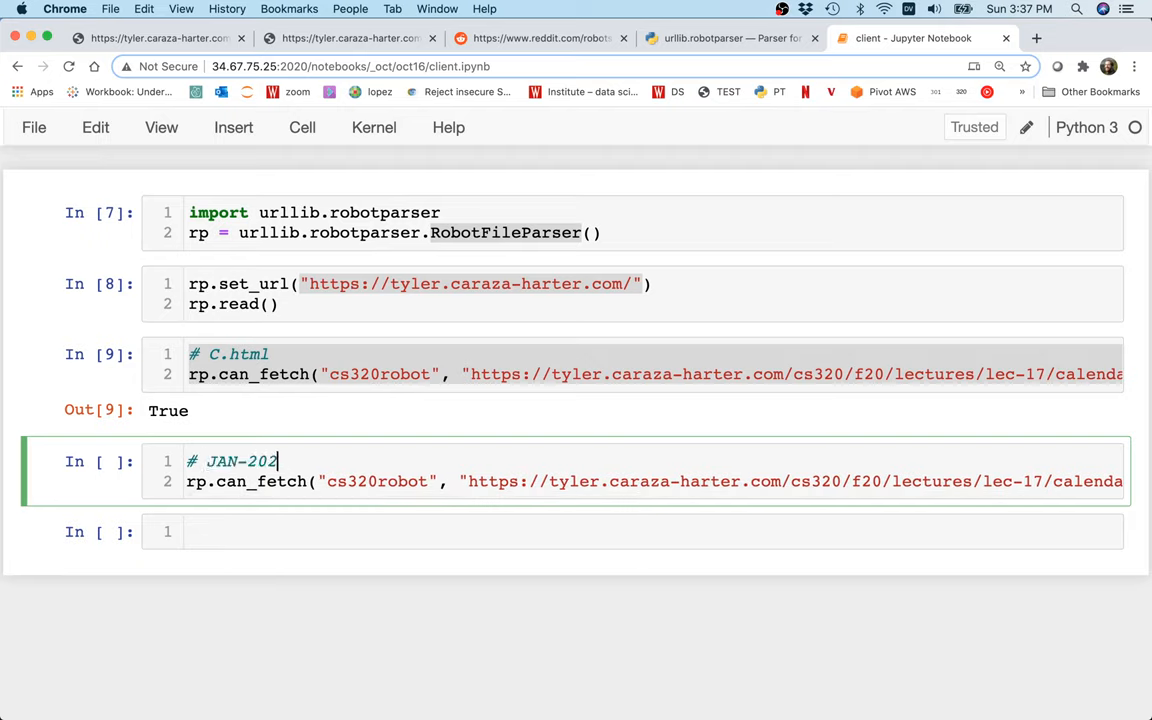
text(0.html)
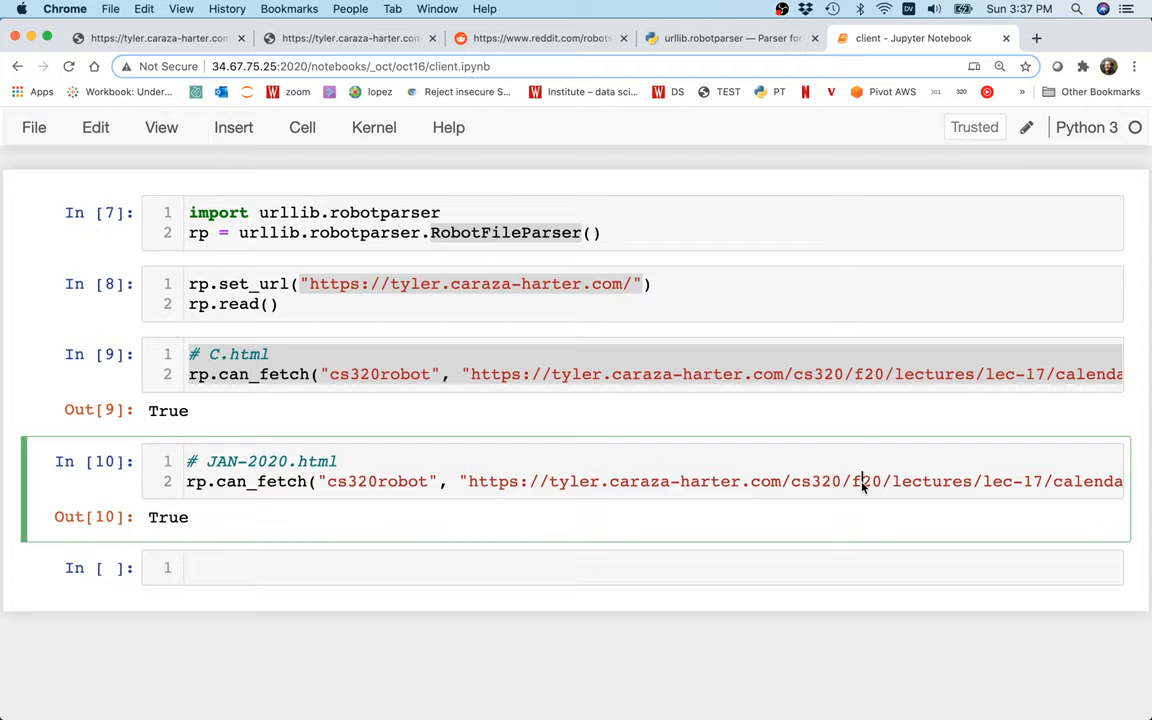
scroll(right, 3)
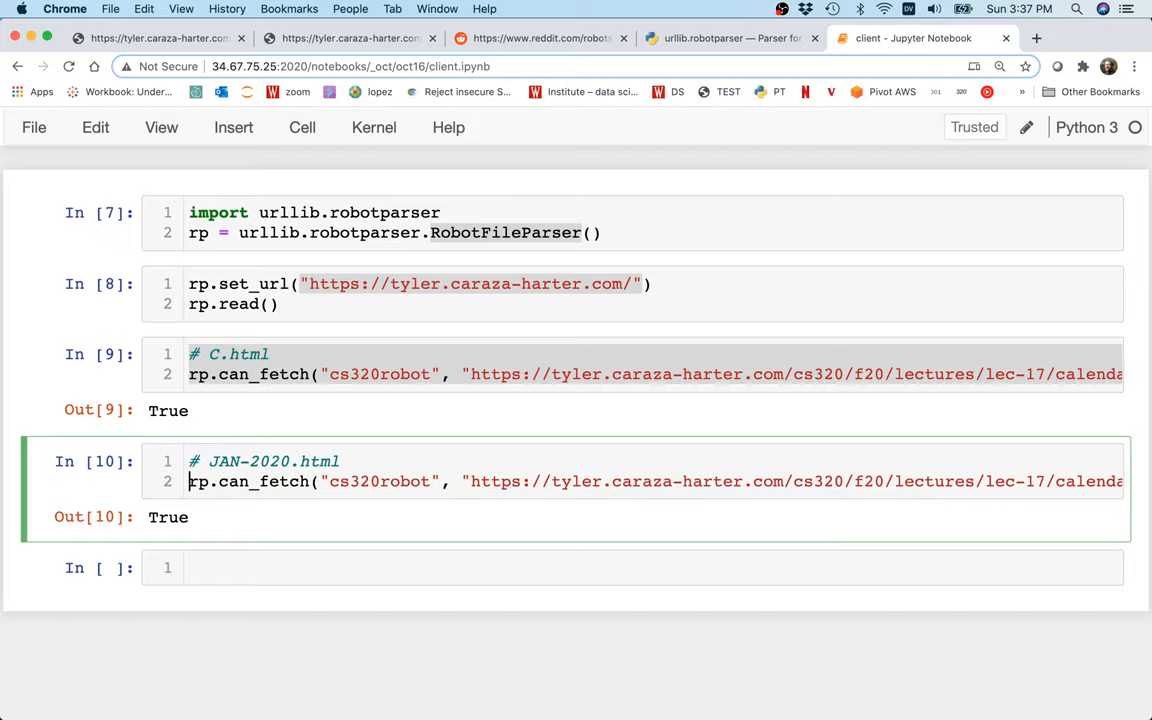
key(Shift+Return)
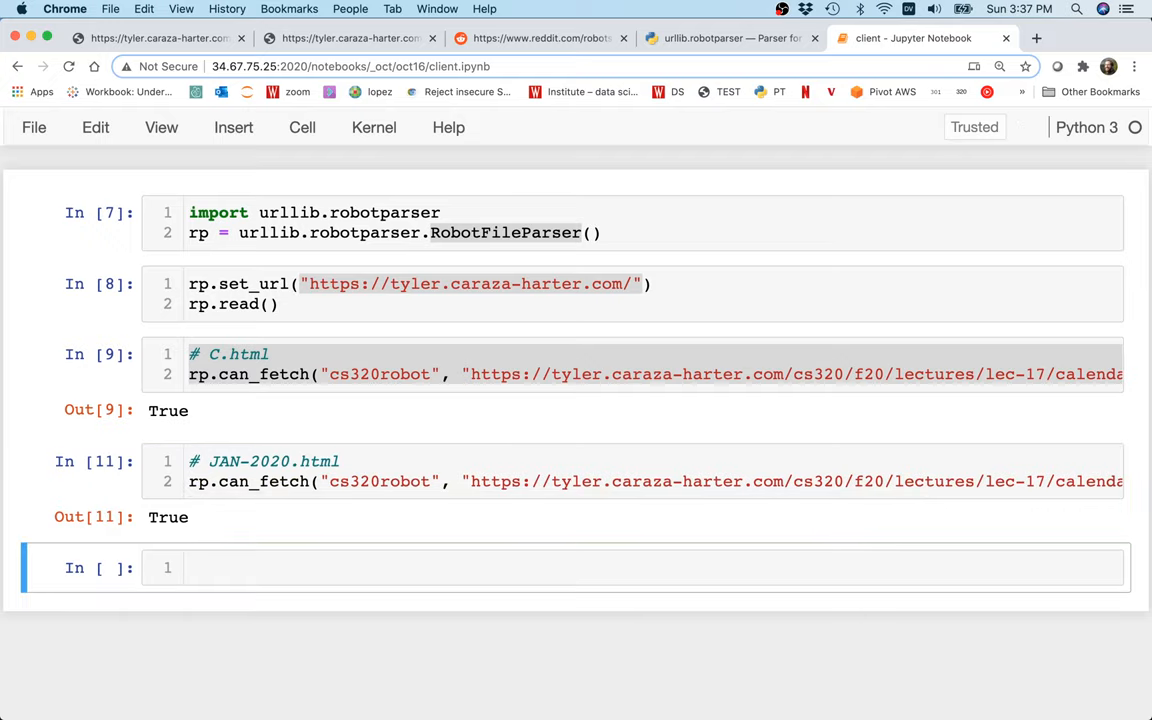
mouse_move(601, 303)
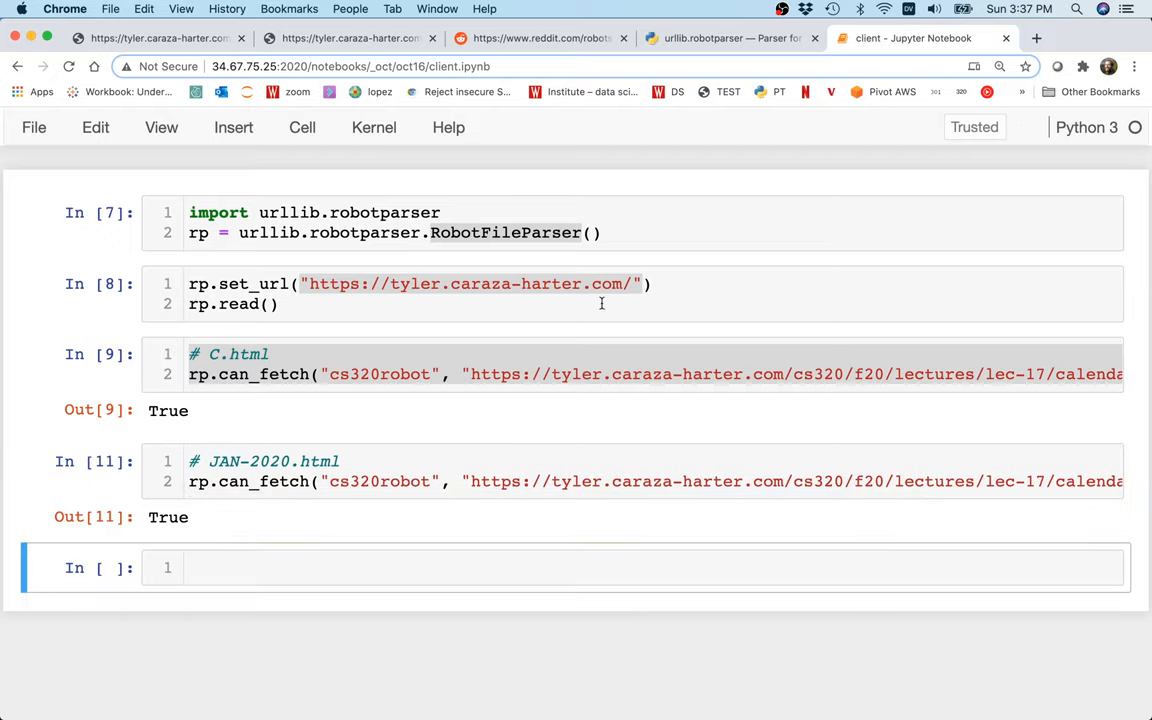
click(160, 38)
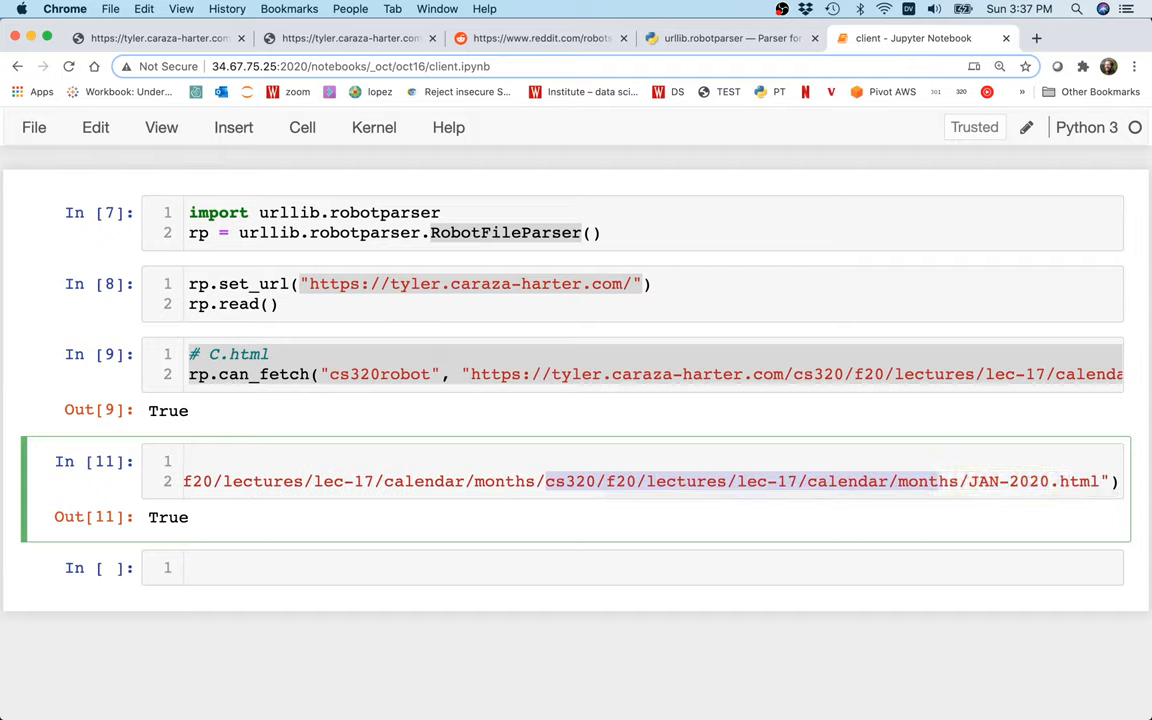
scroll(left, 3)
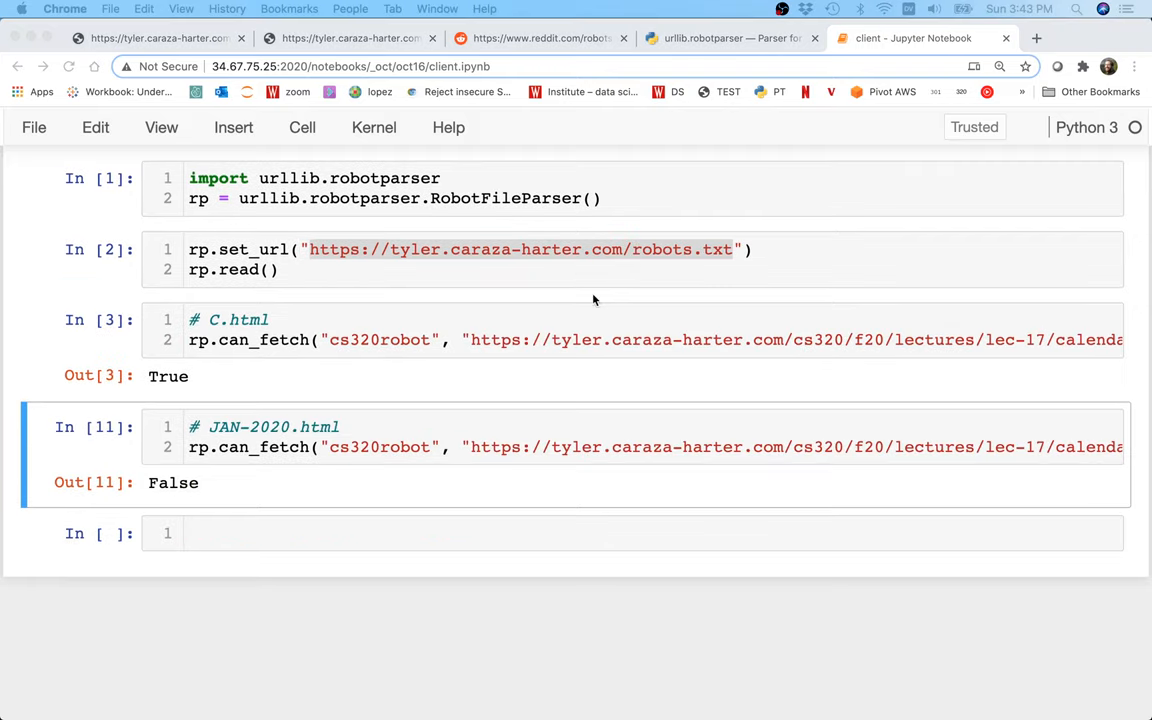
mouse_move(519, 442)
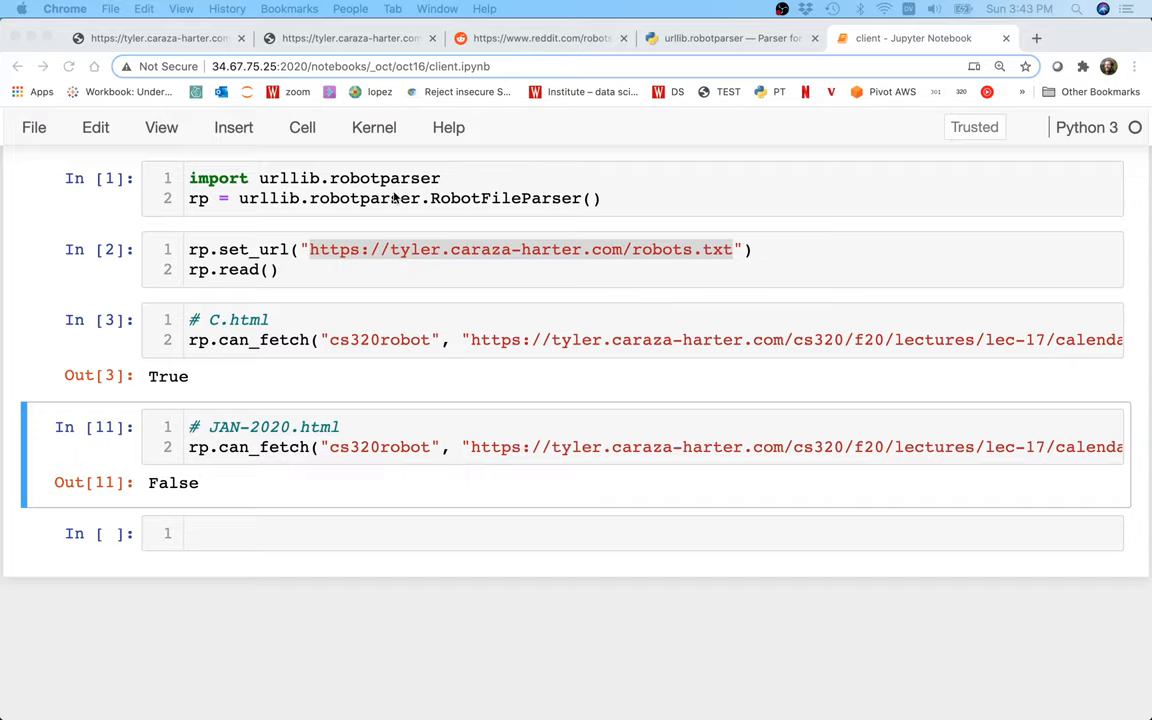
Glance at robots.txt, then Restart & Run All to confirm C.html True, JAN-2020.html False.
click(155, 38)
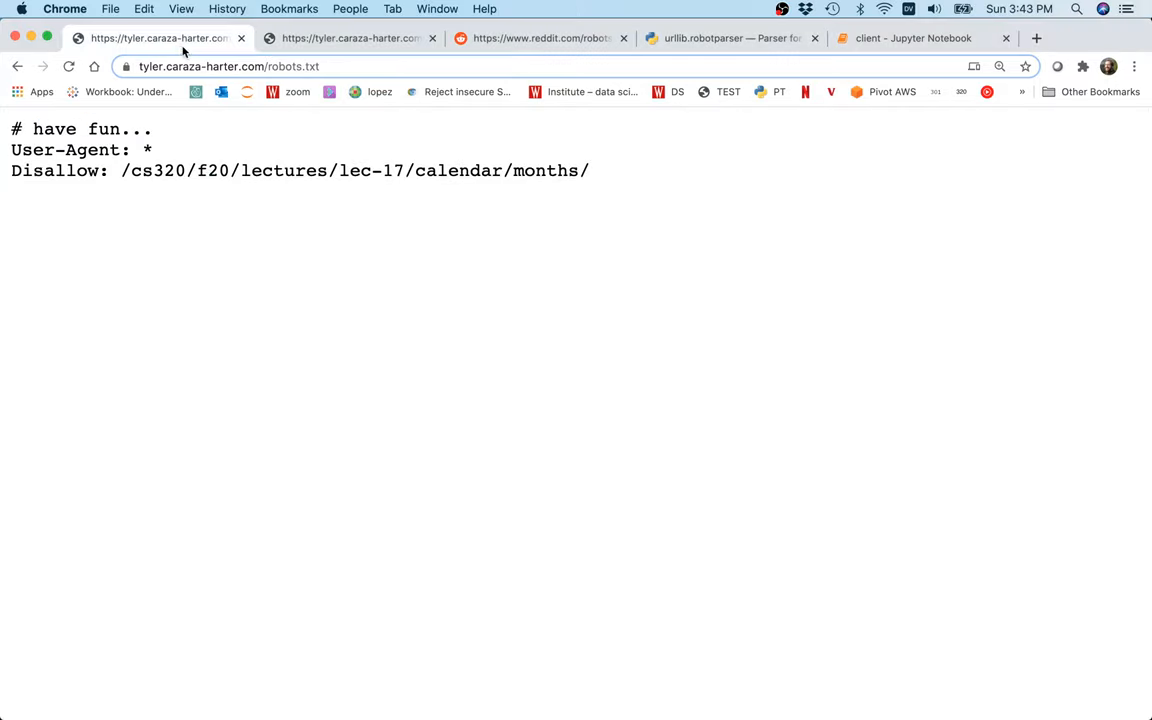
click(910, 38)
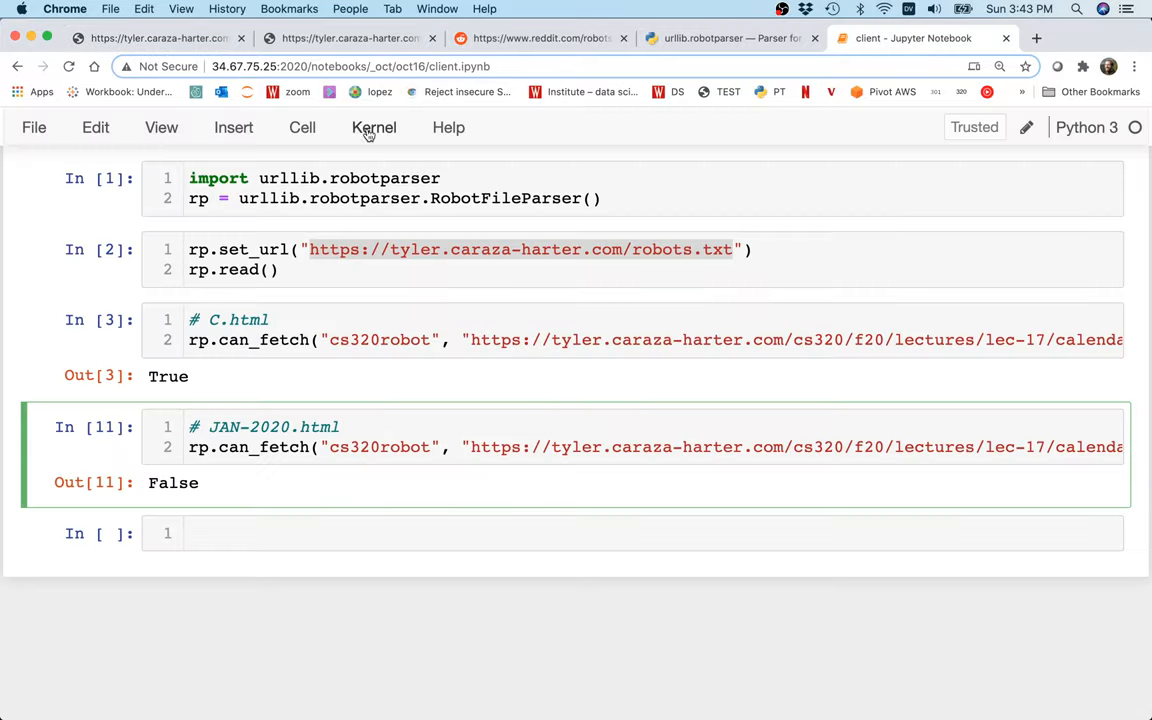
click(374, 127)
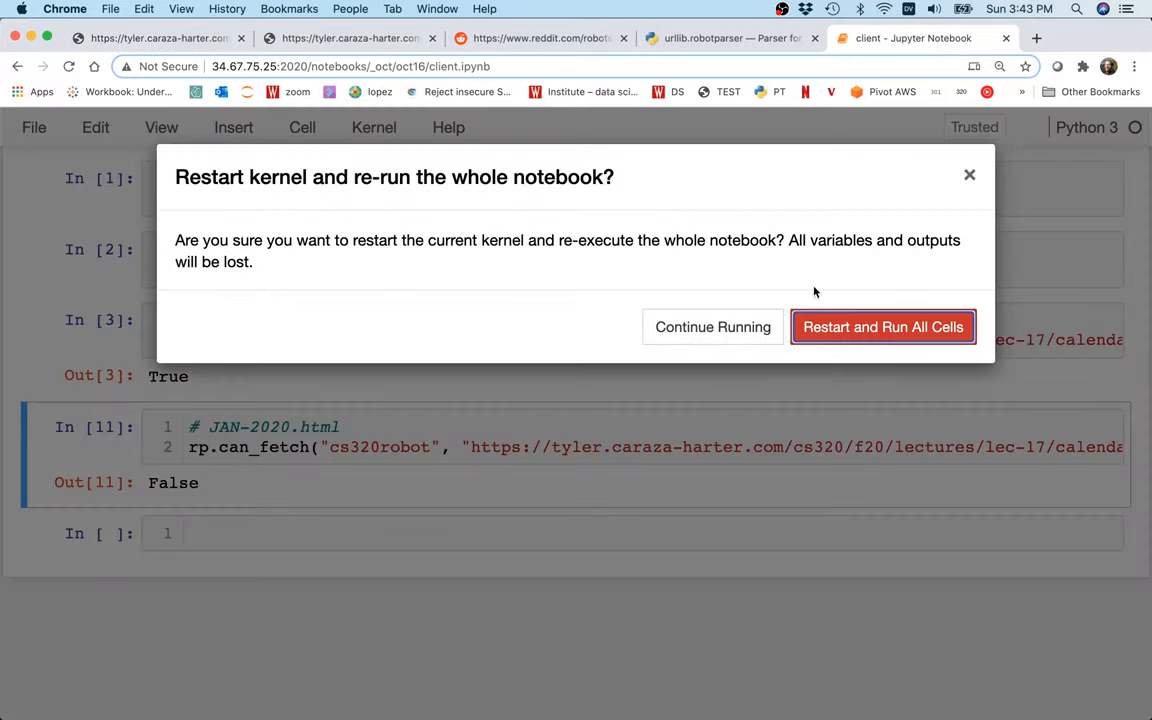
click(882, 327)
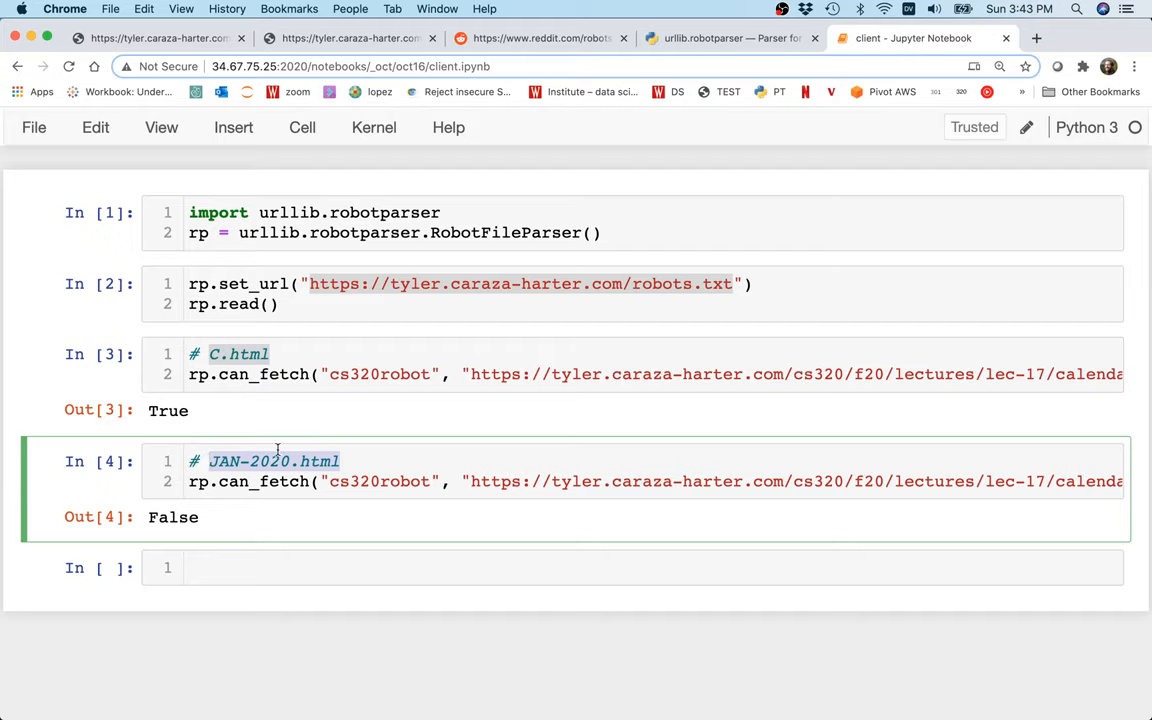
mouse_move(430, 520)
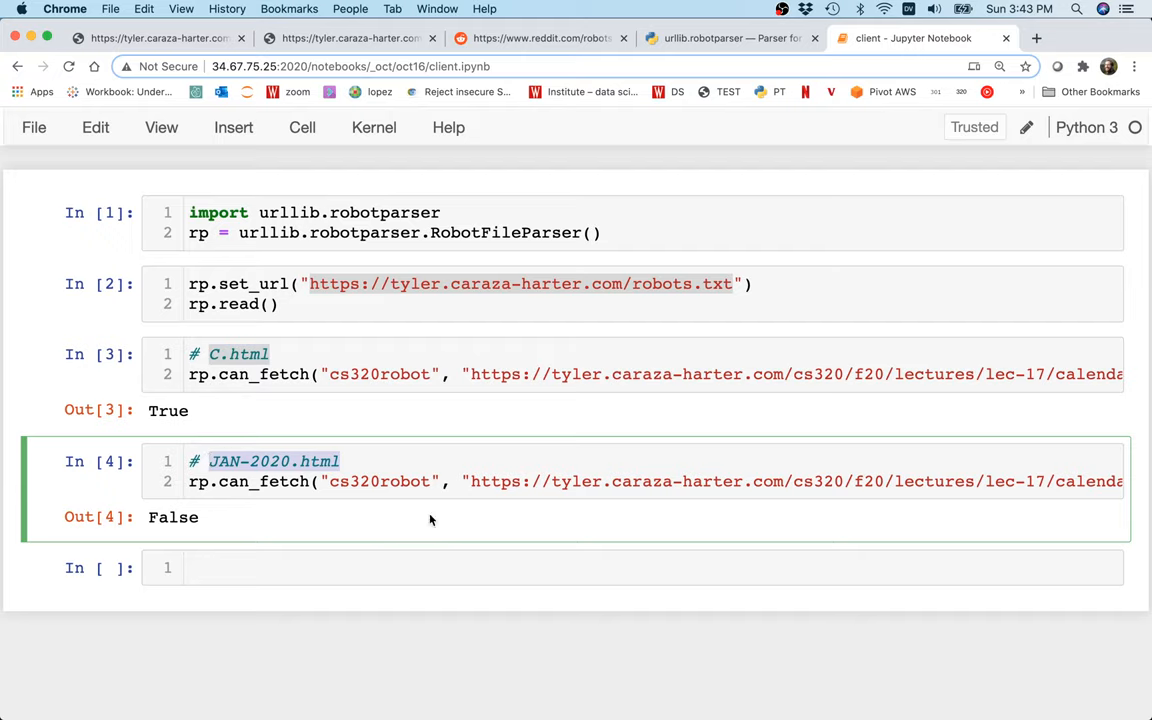